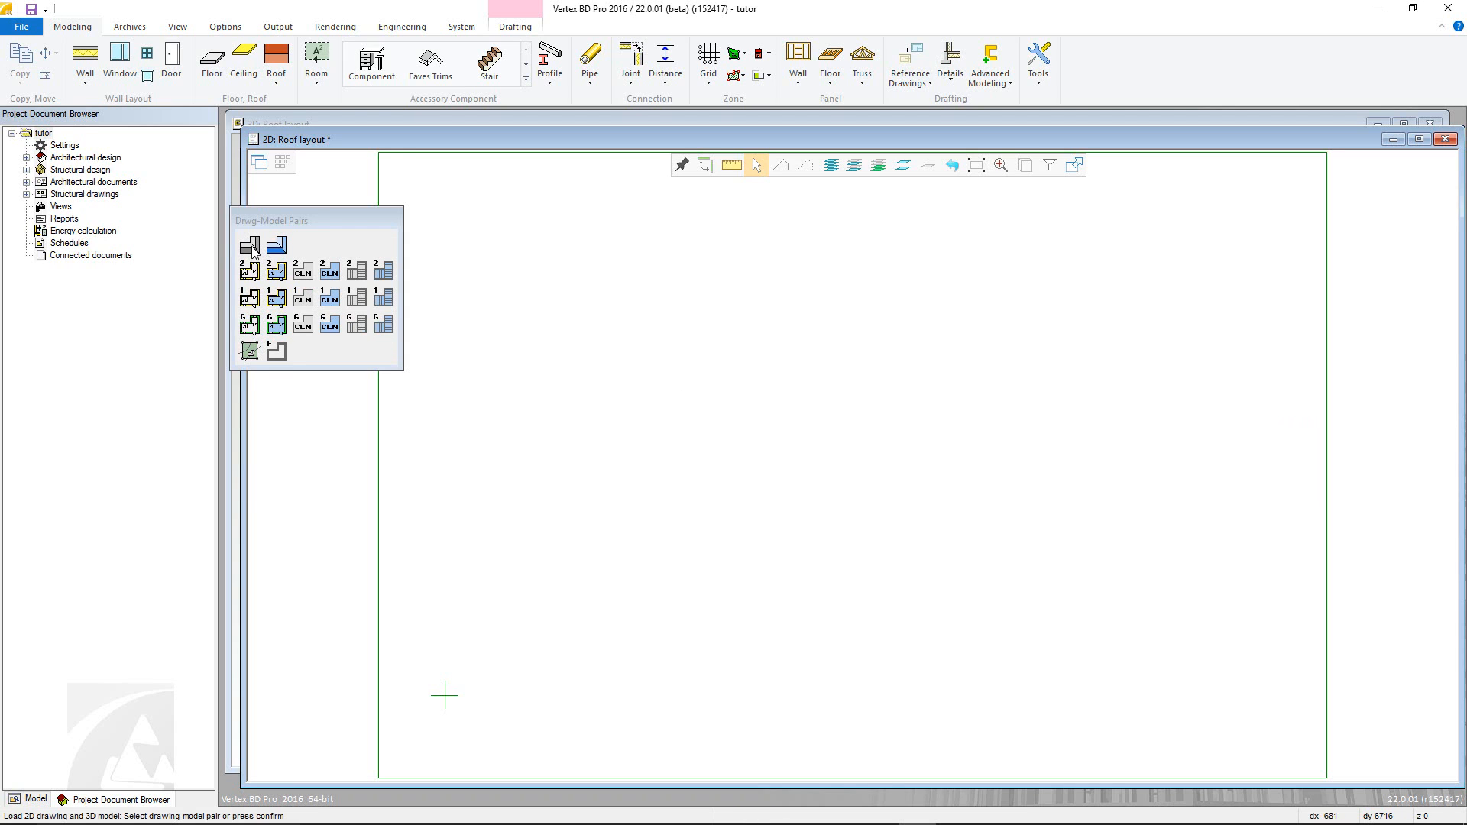
Quick-load the ground floor drawing-model pair as a reference under the roof layout
click(249, 246)
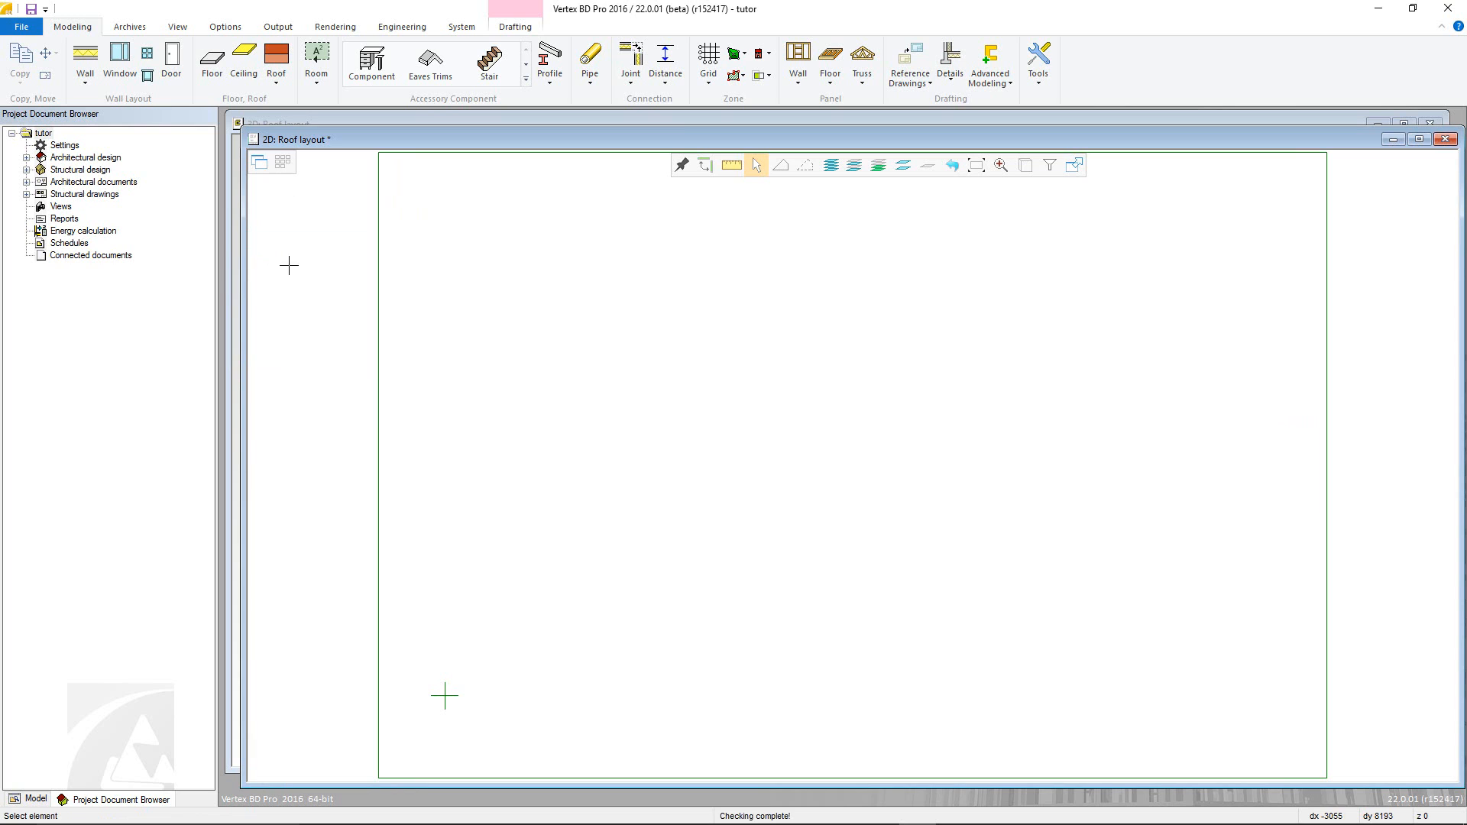
click(908, 63)
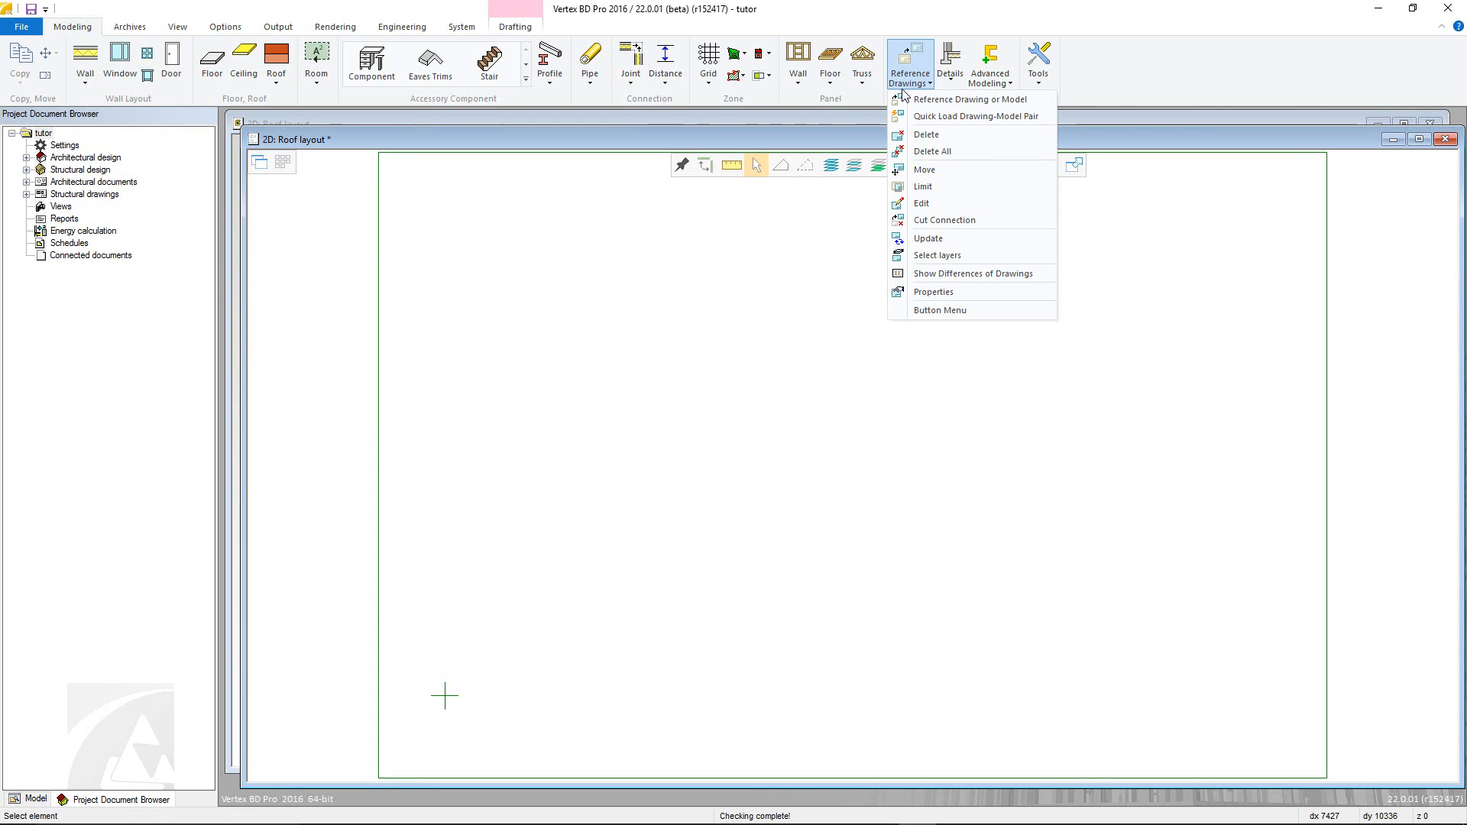
click(977, 115)
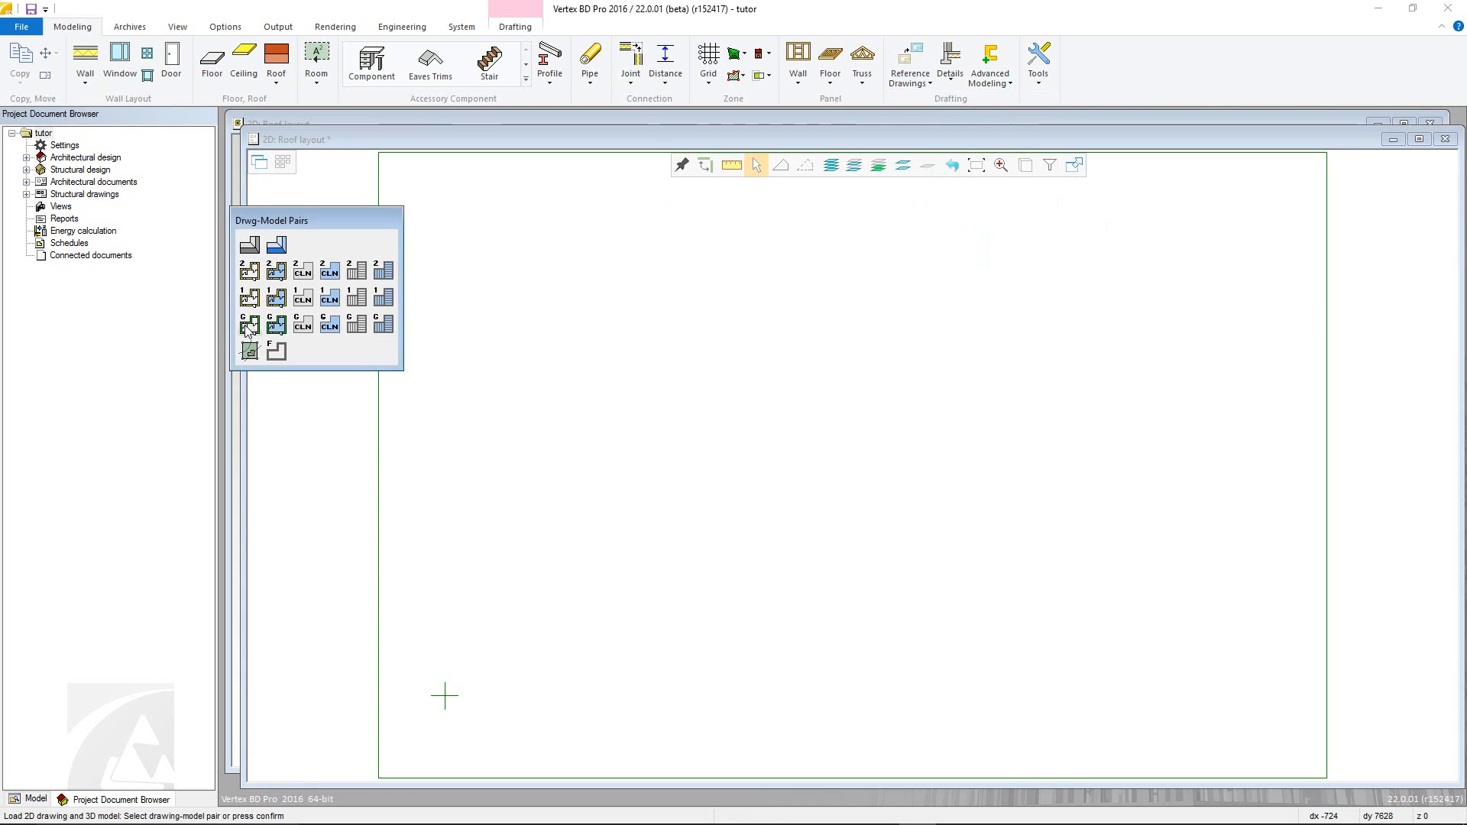
click(249, 324)
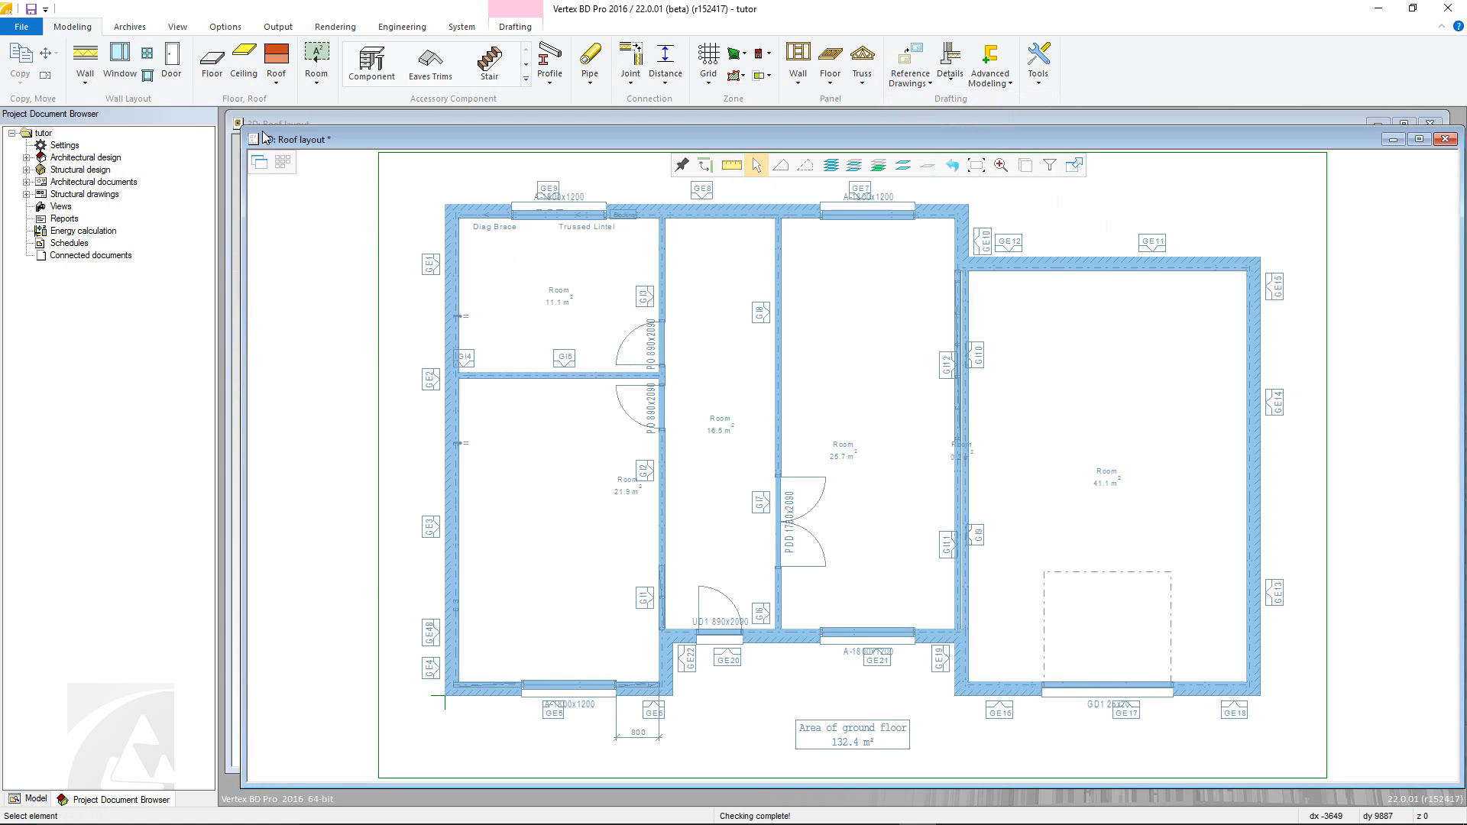
Start the Eave Line tool from the Roof list on the Modeling ribbon
click(276, 59)
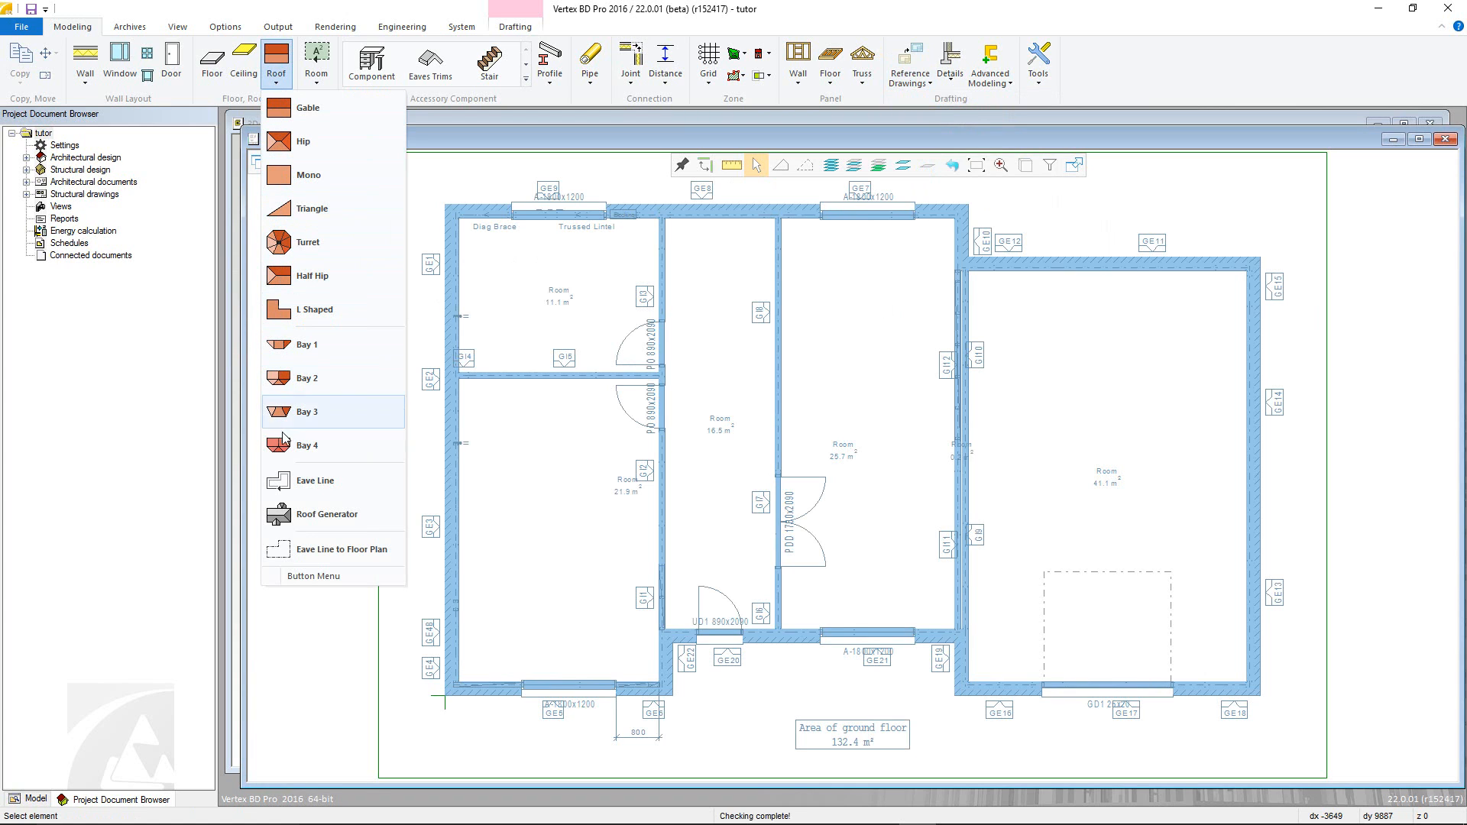
click(315, 480)
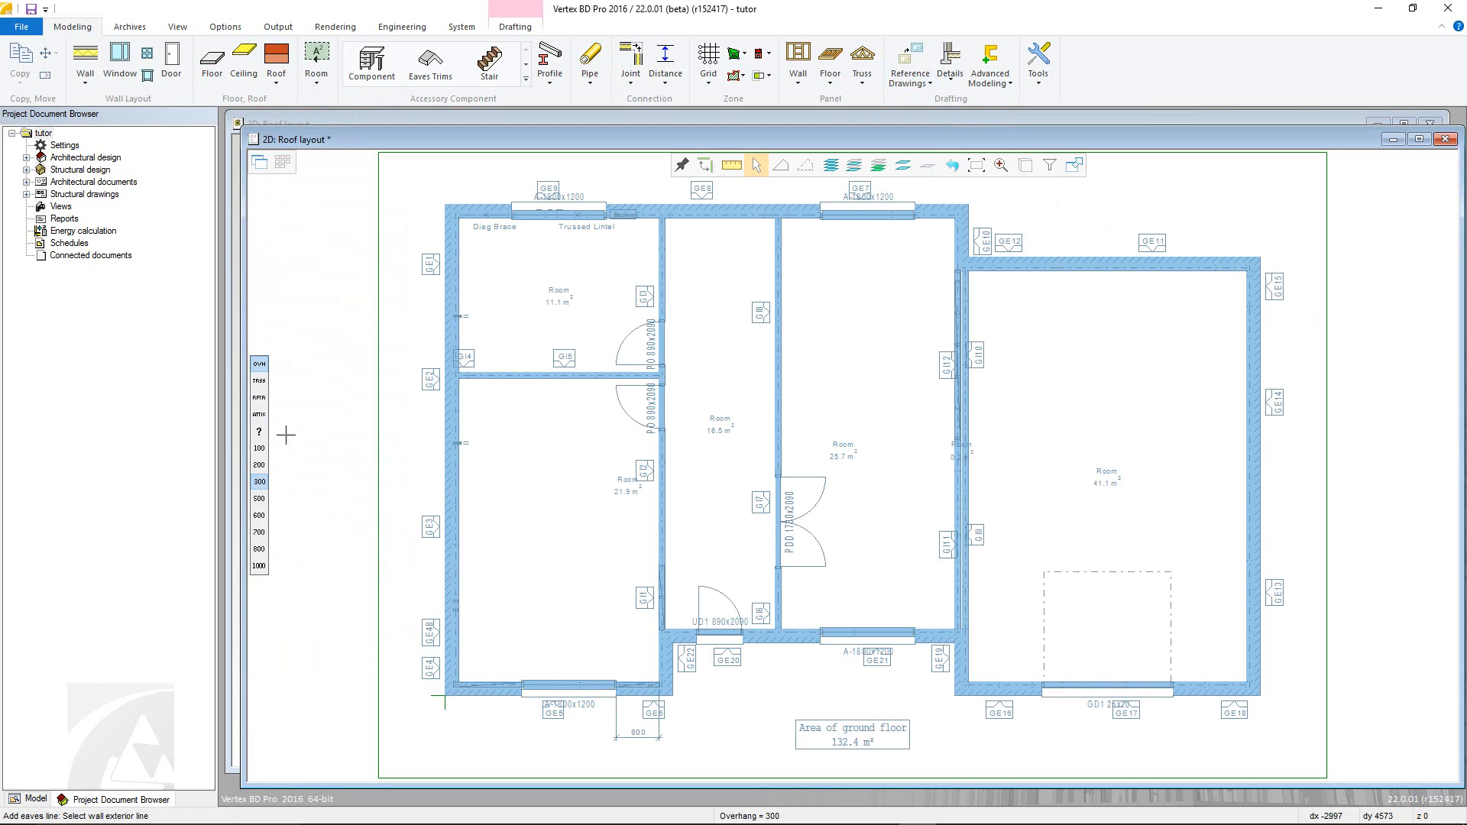
mouse_move(276, 548)
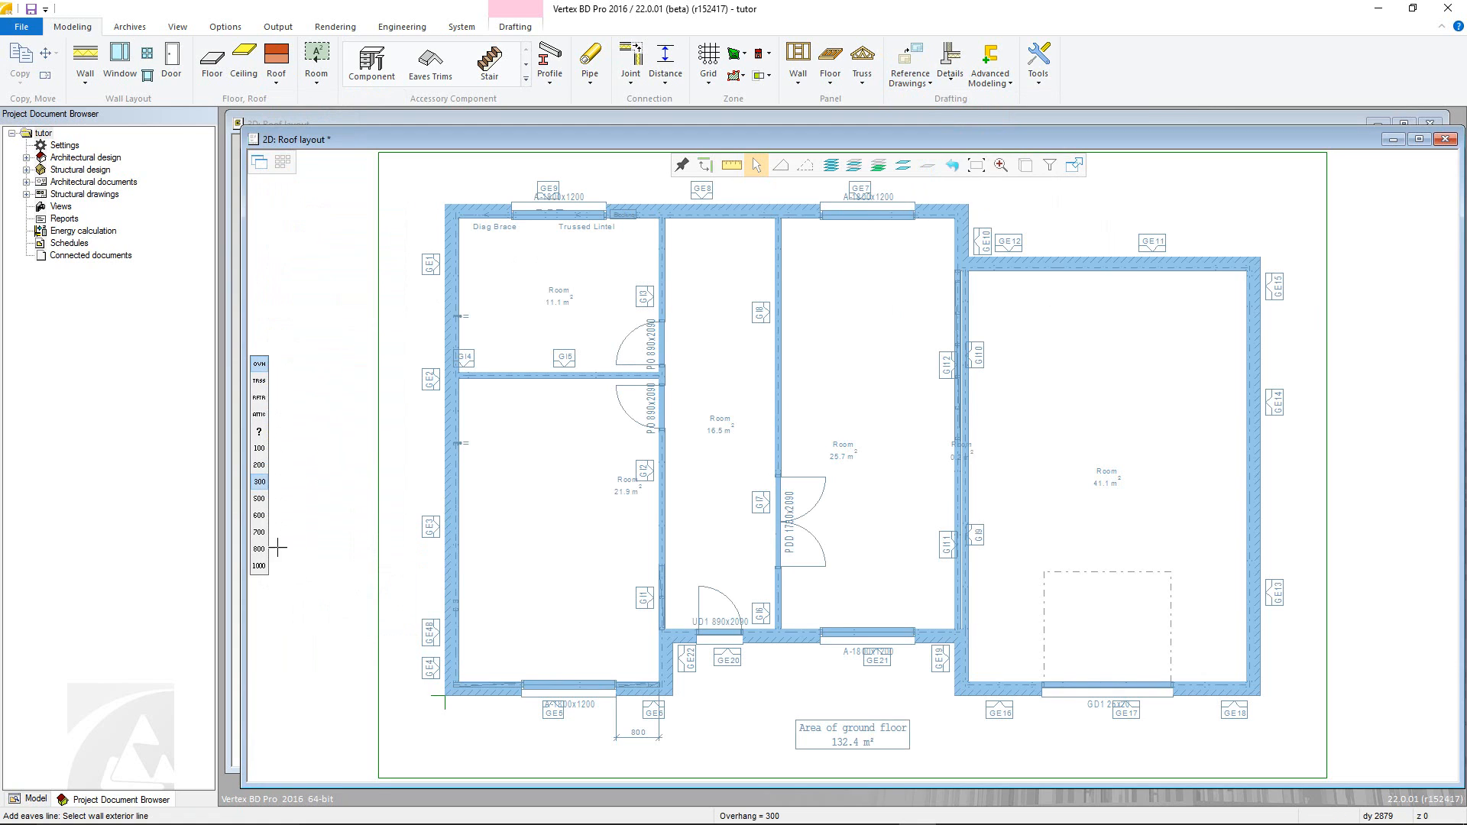
mouse_move(286, 381)
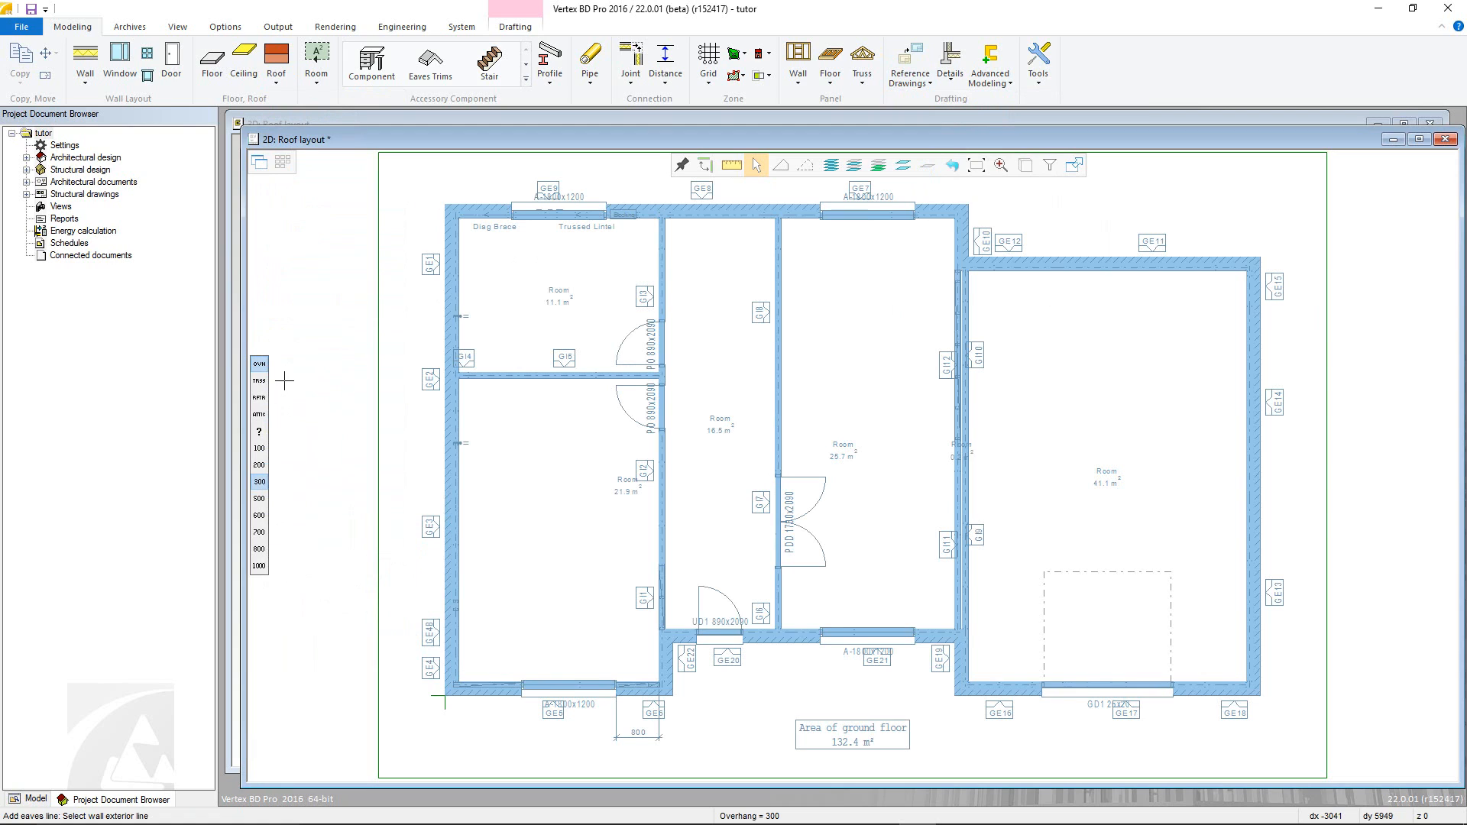
mouse_move(260, 384)
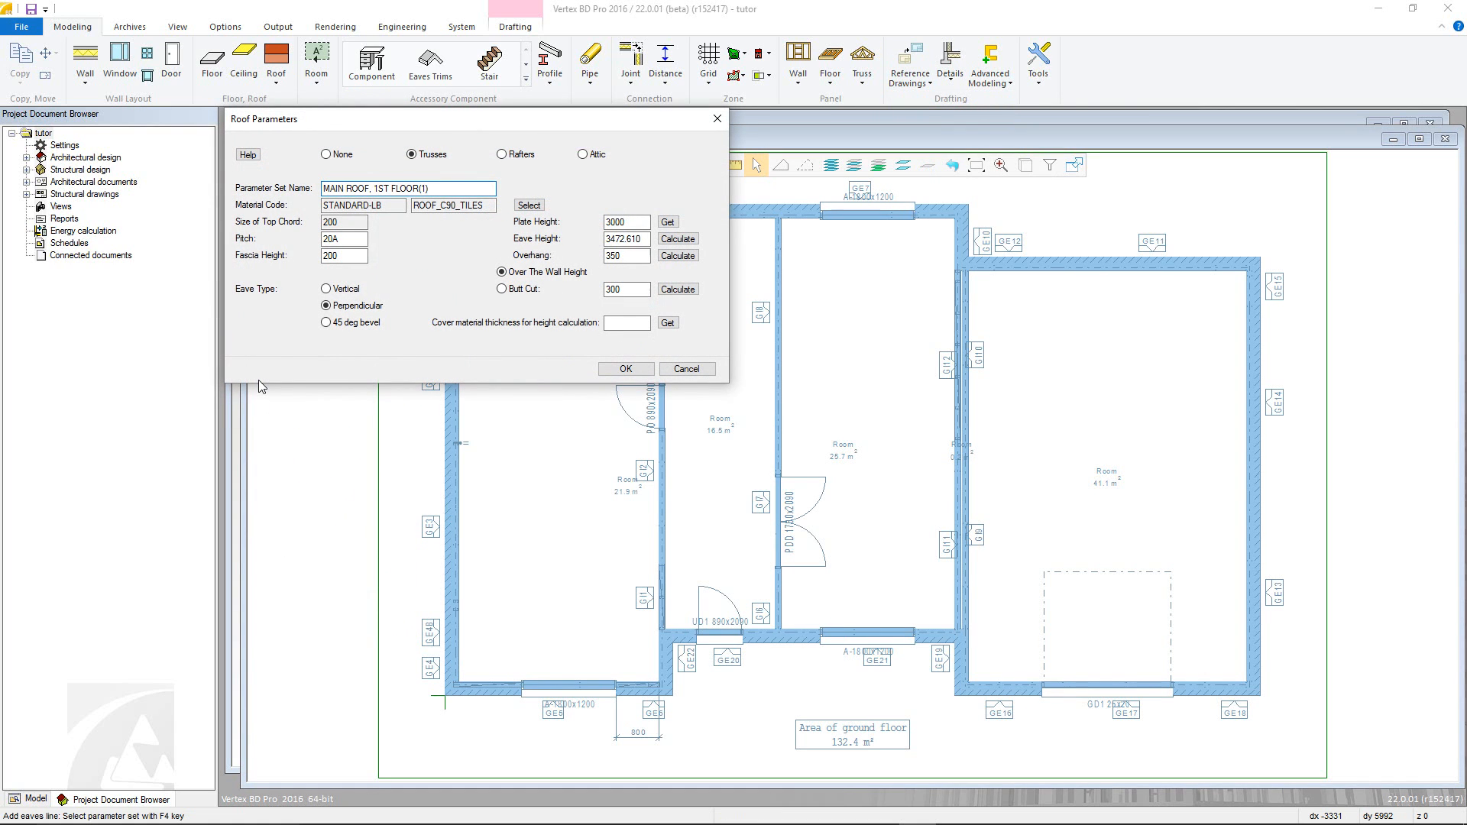
mouse_move(260, 336)
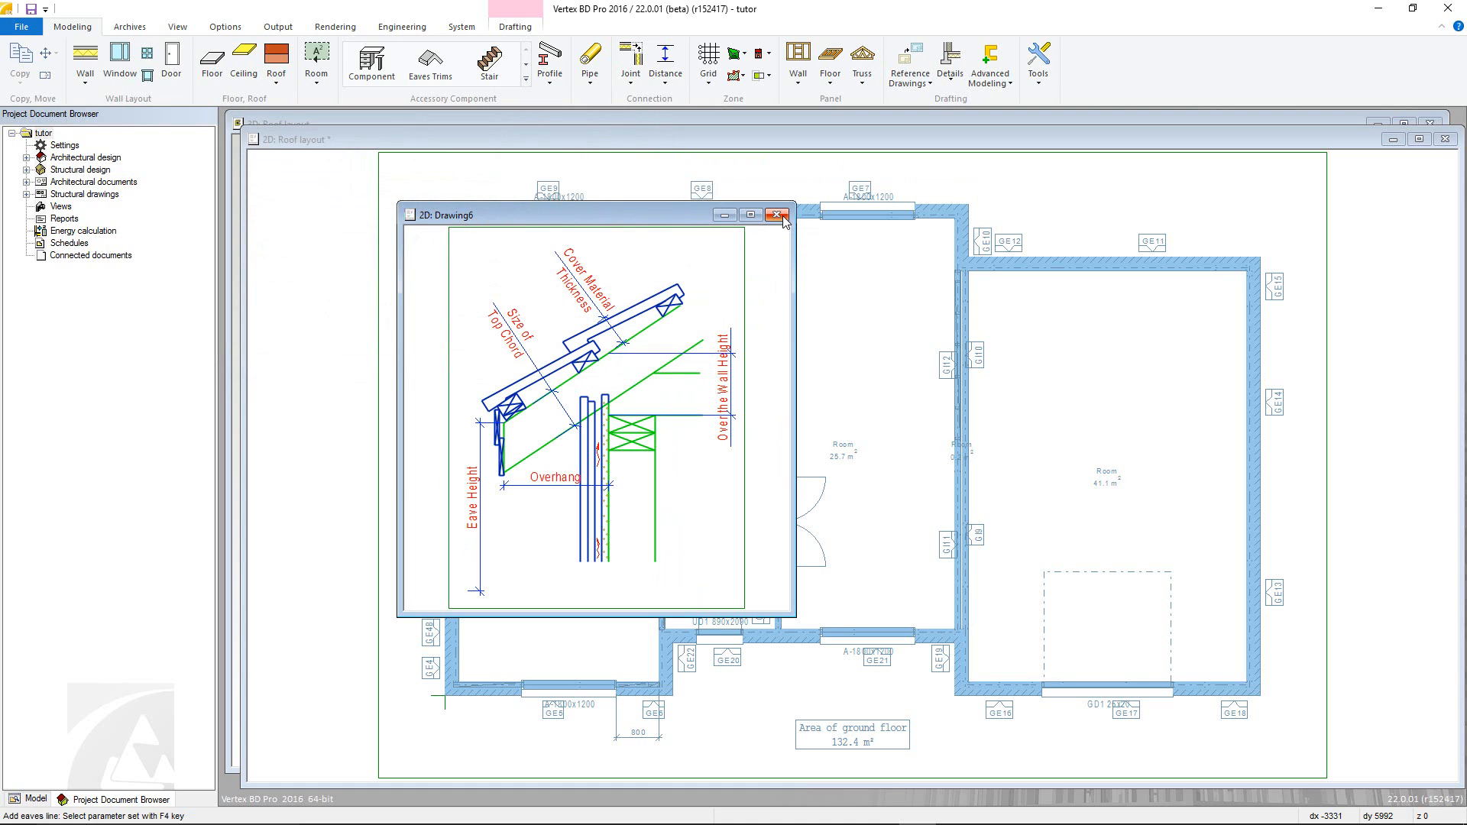
Close the roof dimension diagram to return to the Roof Parameters dialog
click(777, 215)
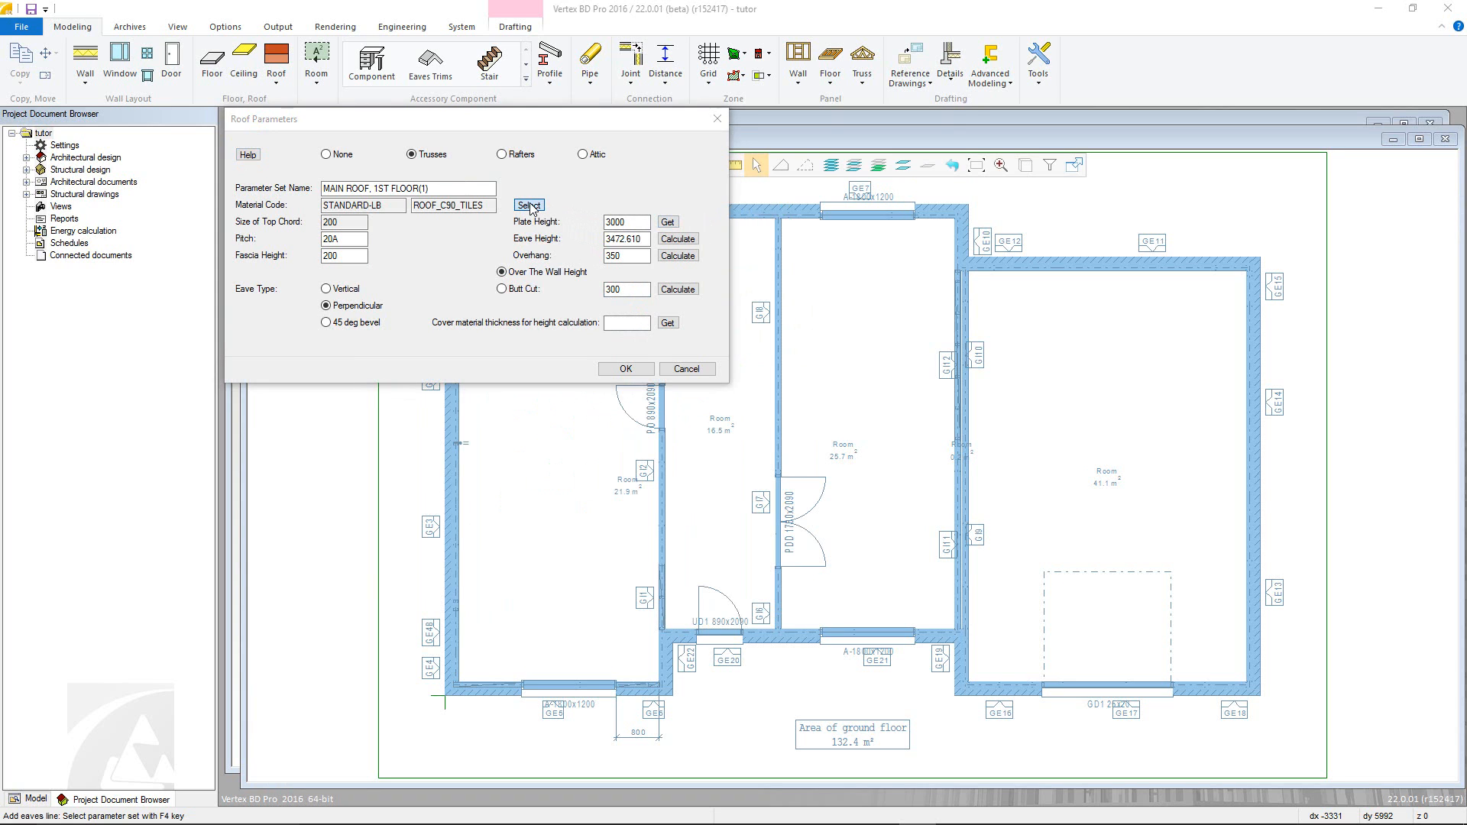
Set the roof material code to the C140 LGS Roof structure
click(528, 204)
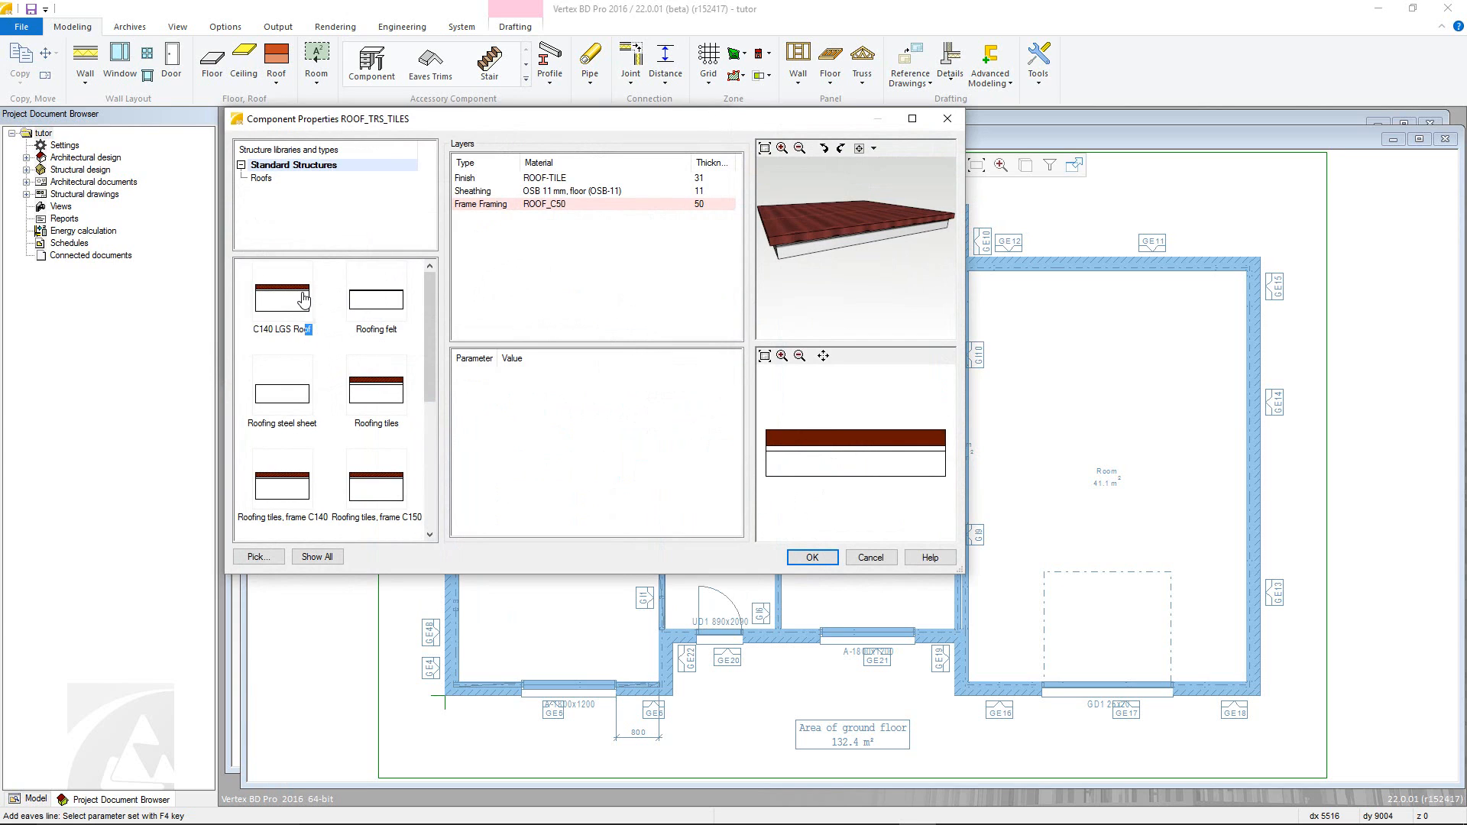
click(281, 293)
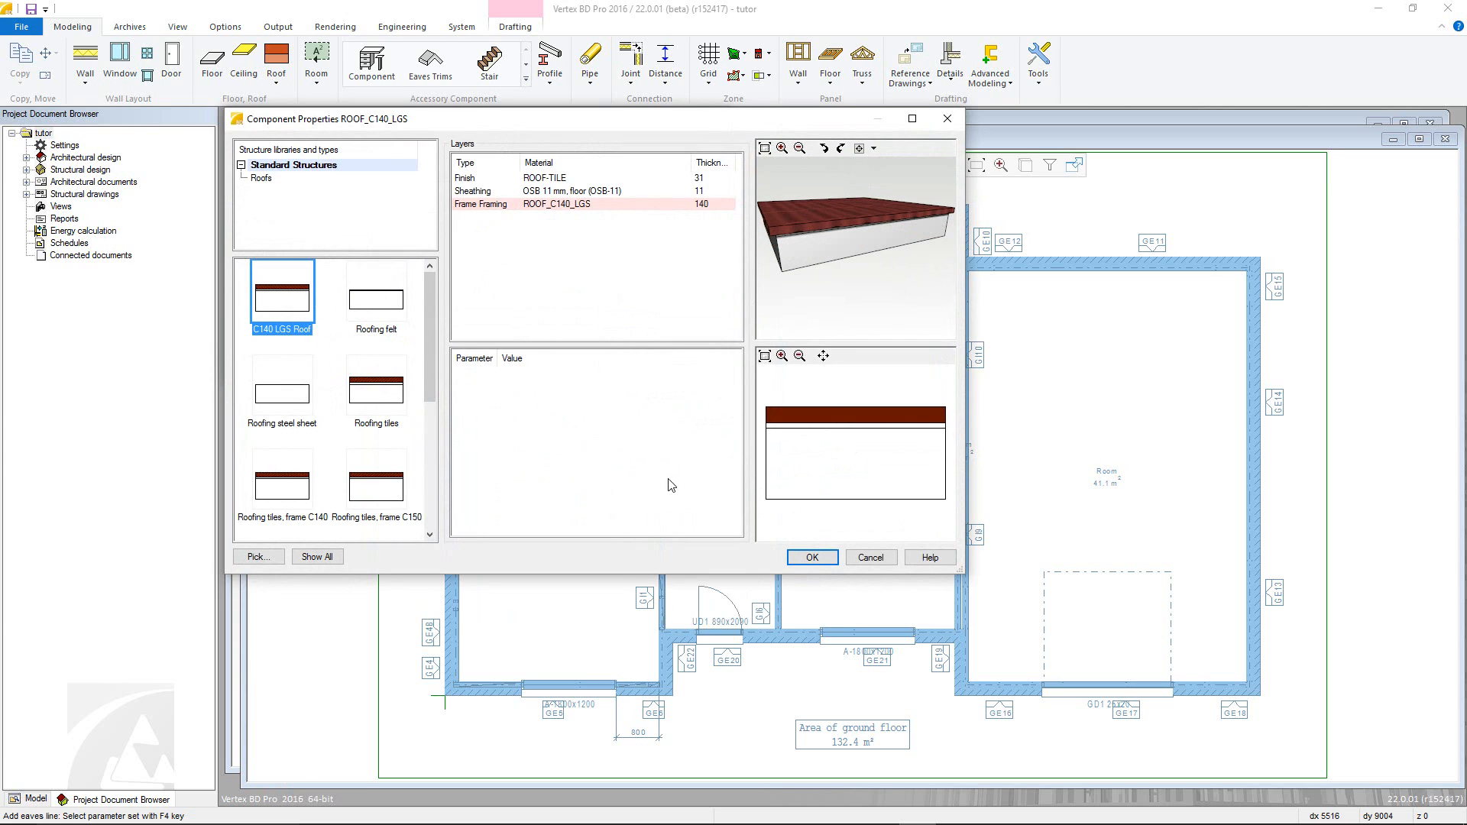
click(810, 557)
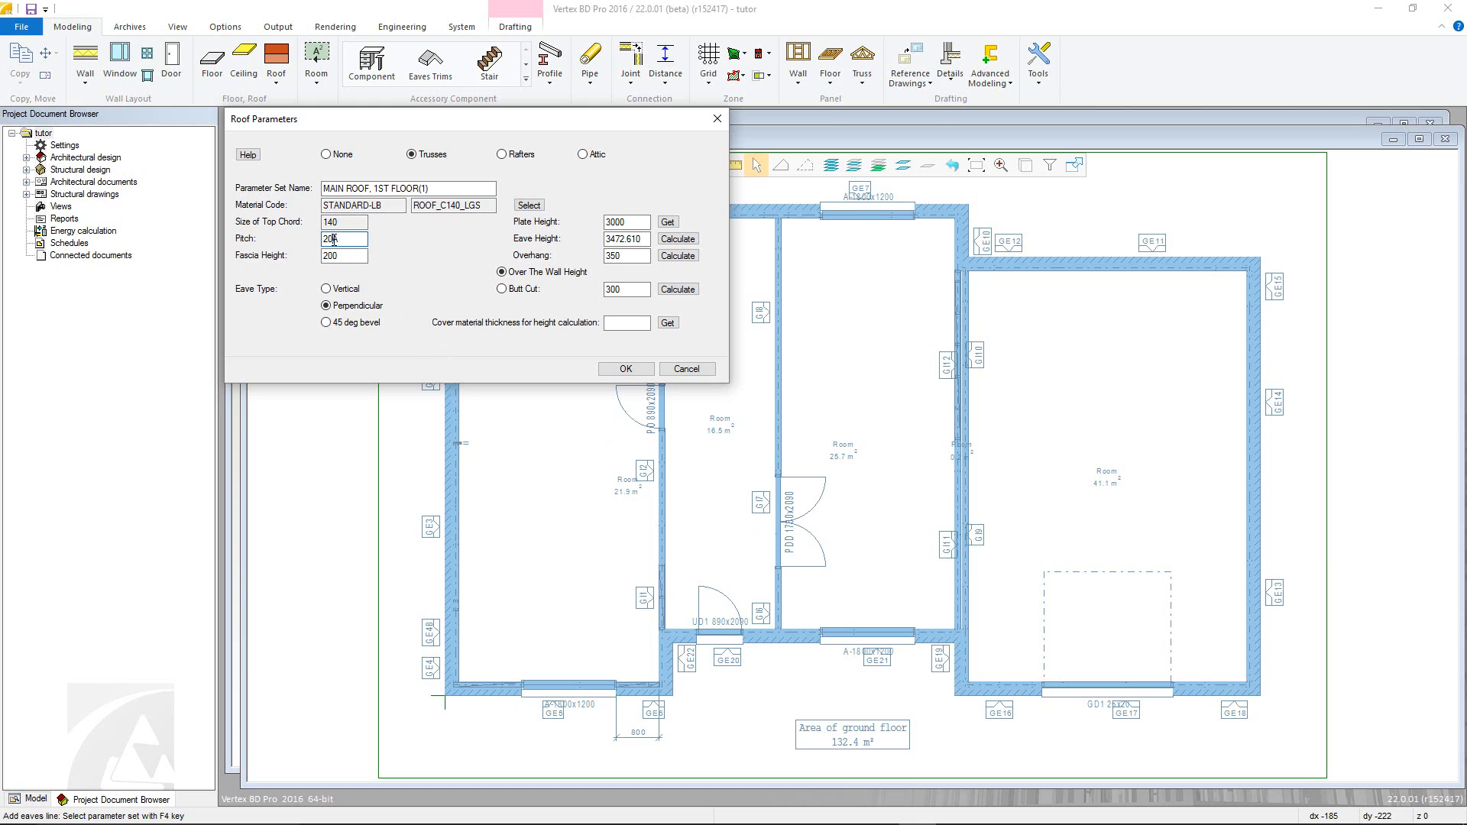
Set the roof pitch to 25 degrees, keeping fascia height 200
text(25)
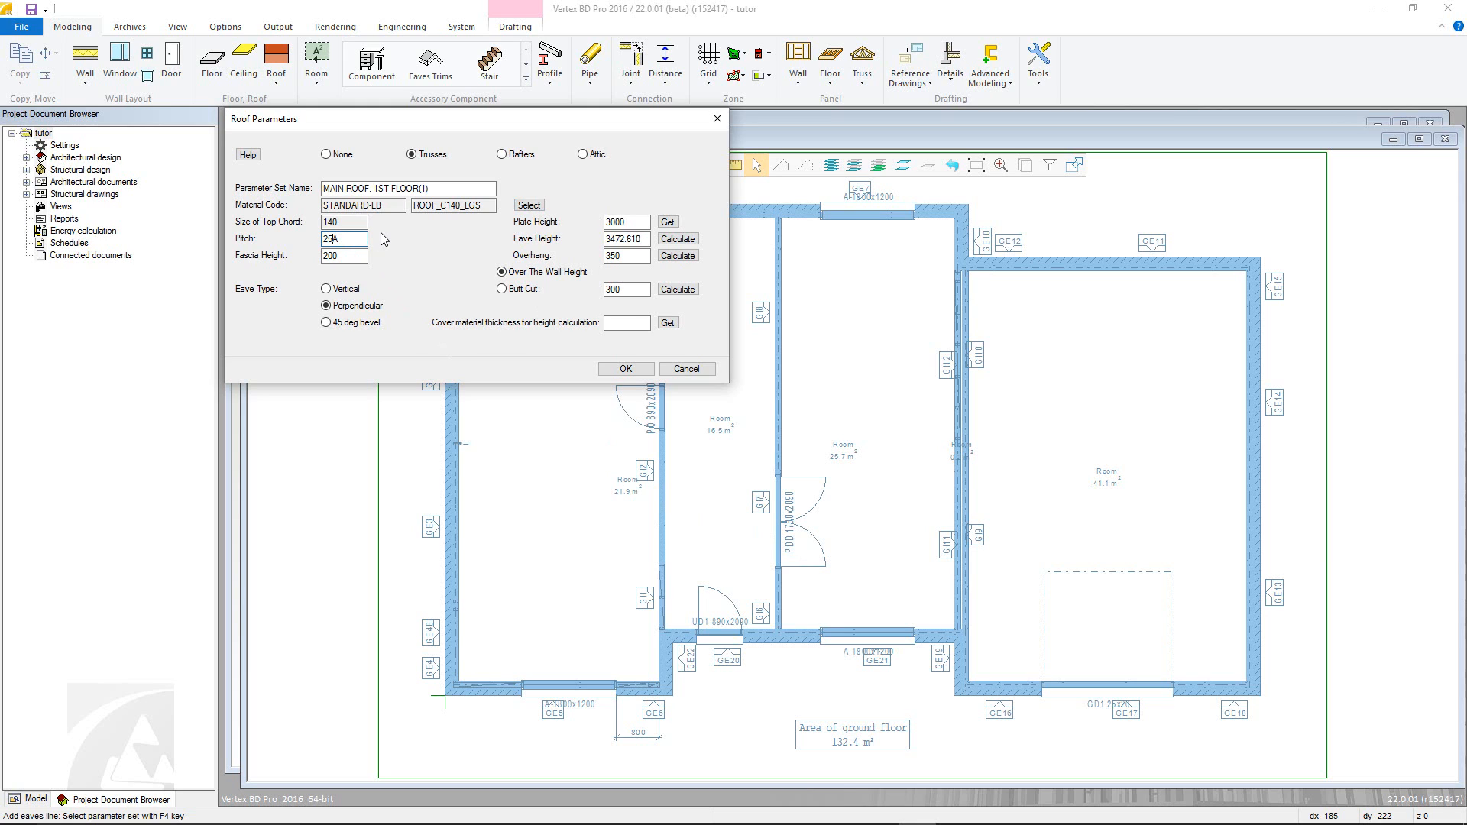
click(343, 255)
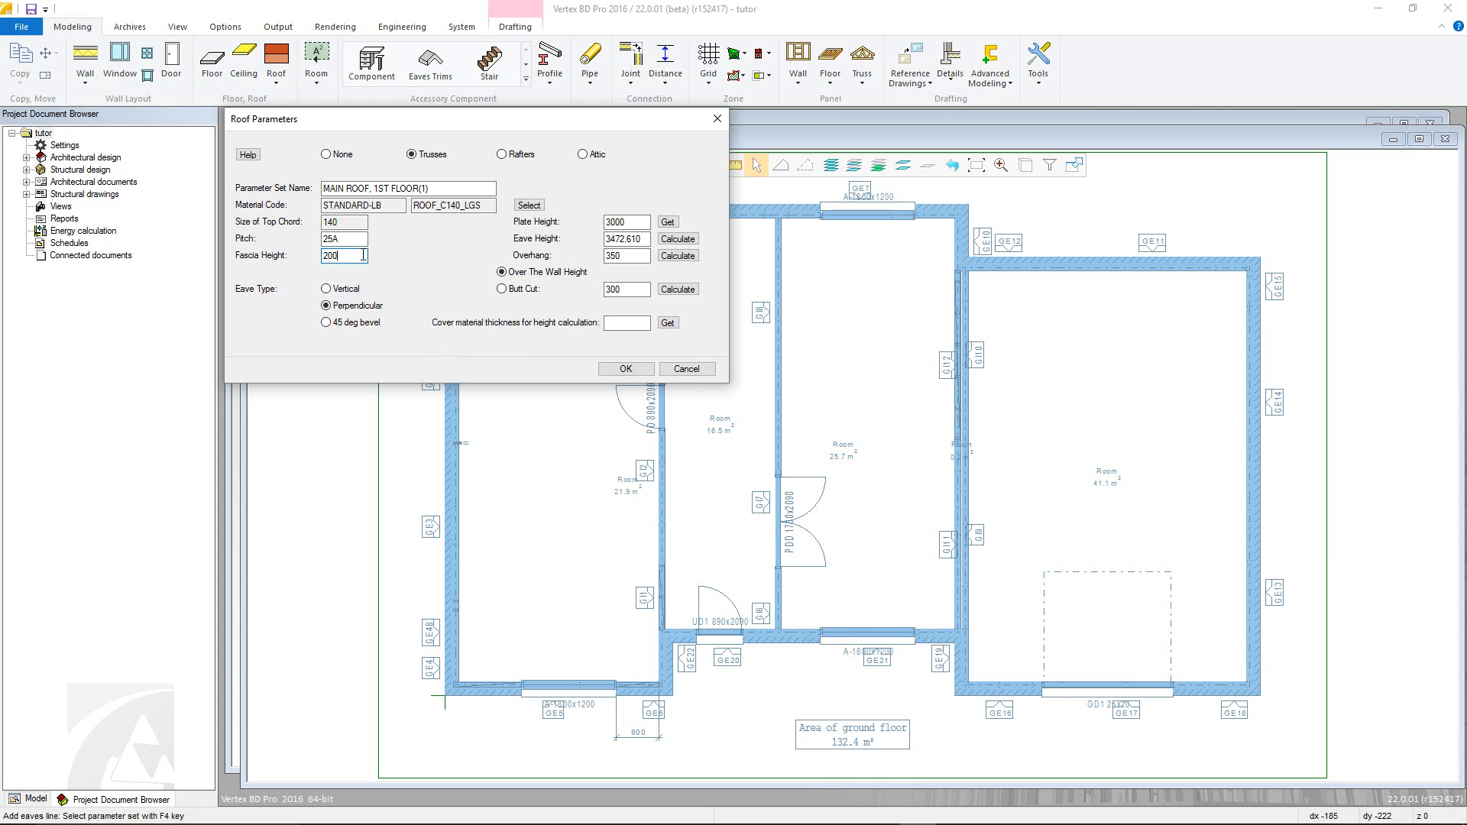
mouse_move(414, 270)
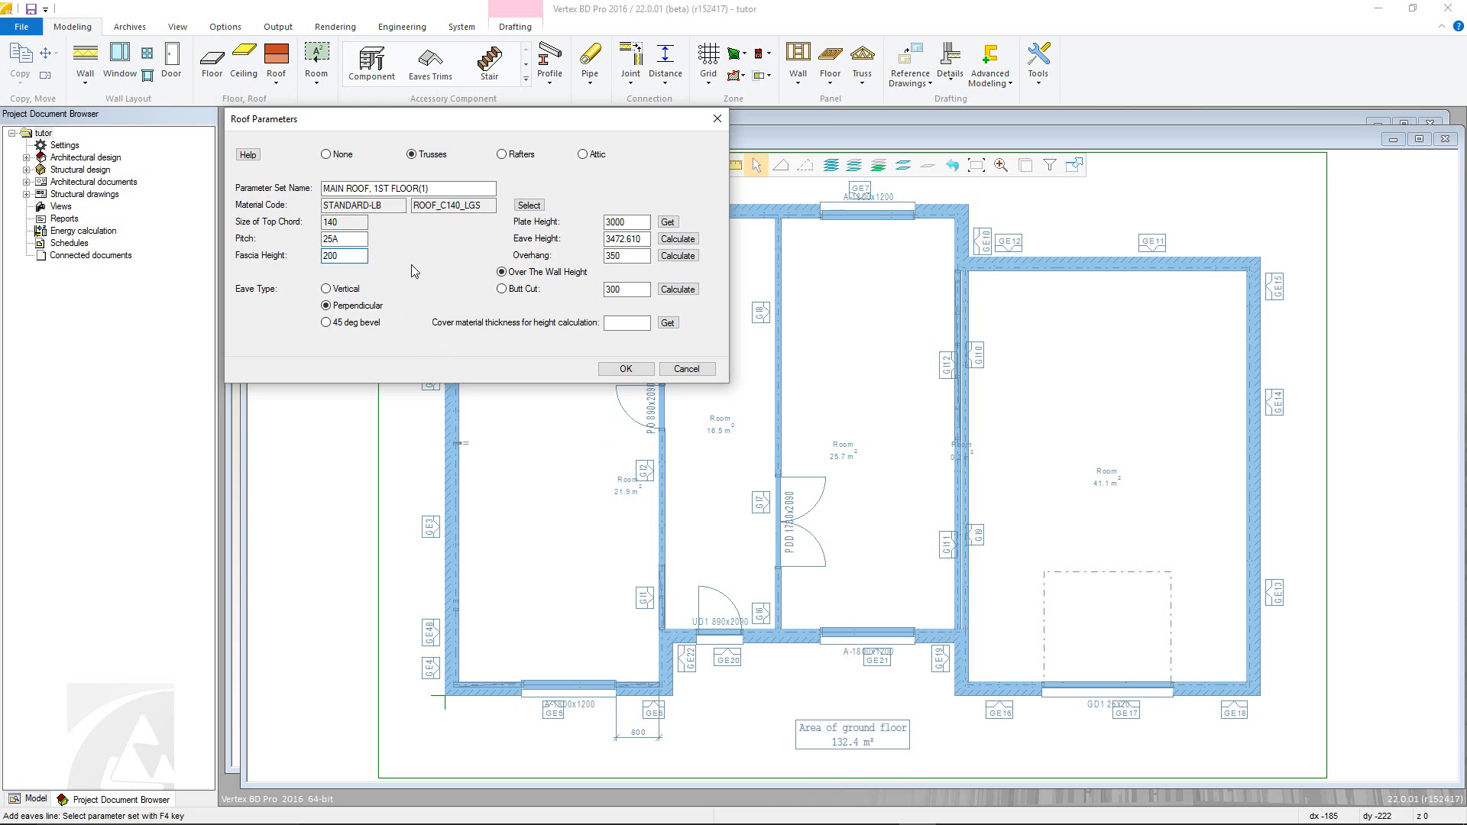
click(624, 222)
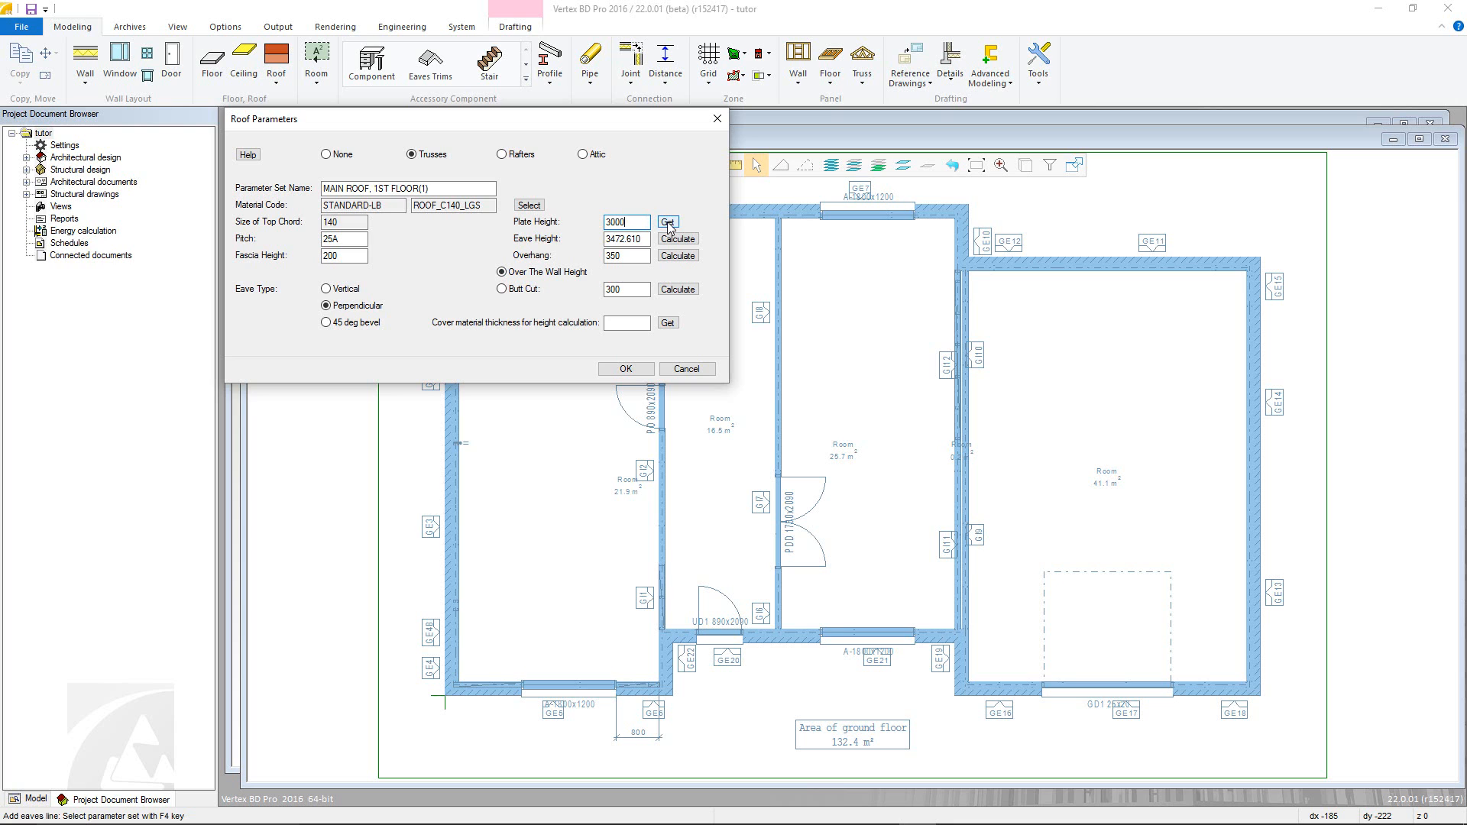
Get the plate height 2700 from an existing wall picked in the 3D view
click(668, 221)
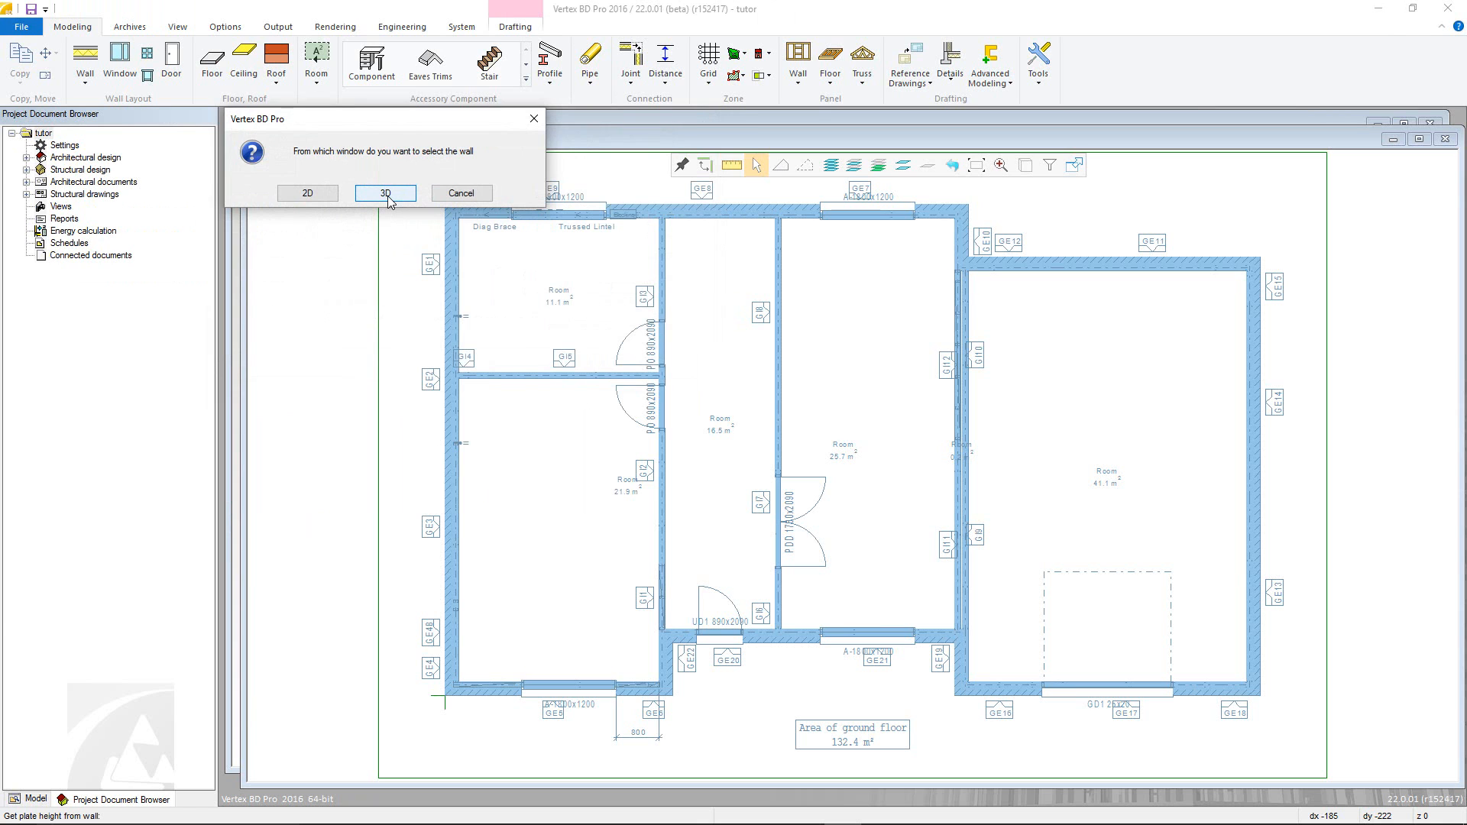
click(385, 194)
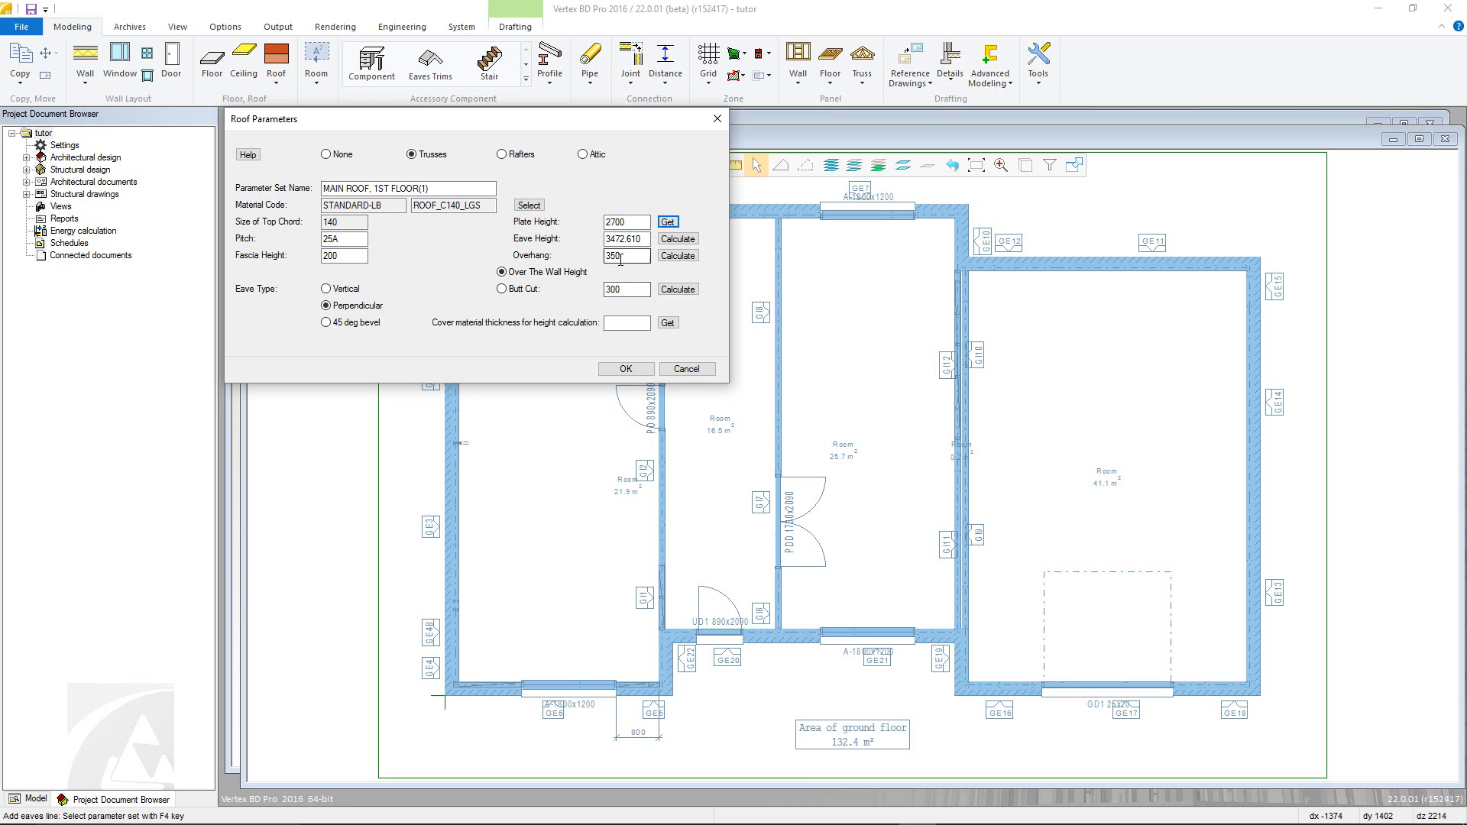
Set overhang 400 and butt cut 500, recalculate eave height to 3013.476 and accept the parameters
text(400)
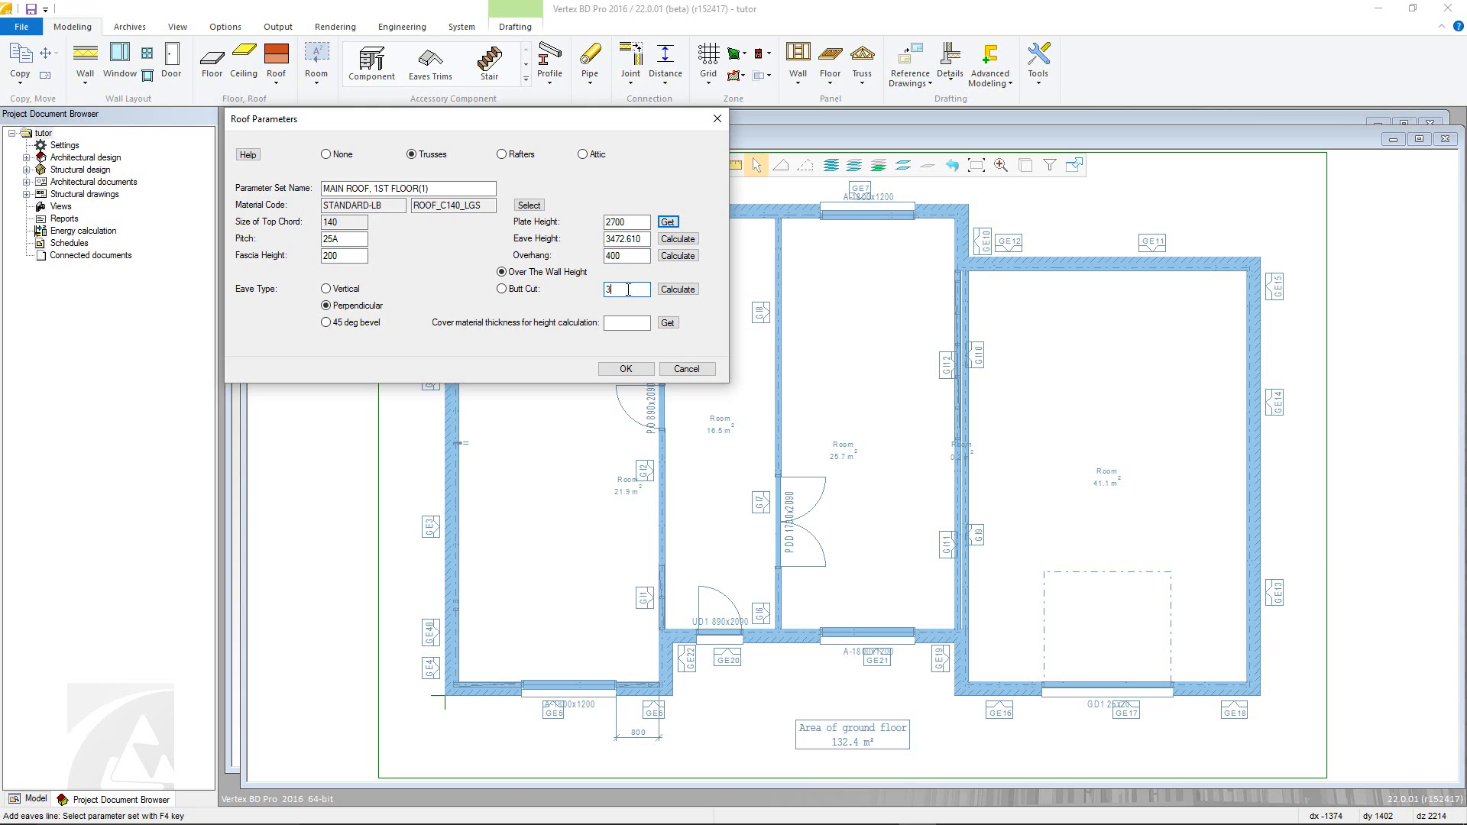
text(500)
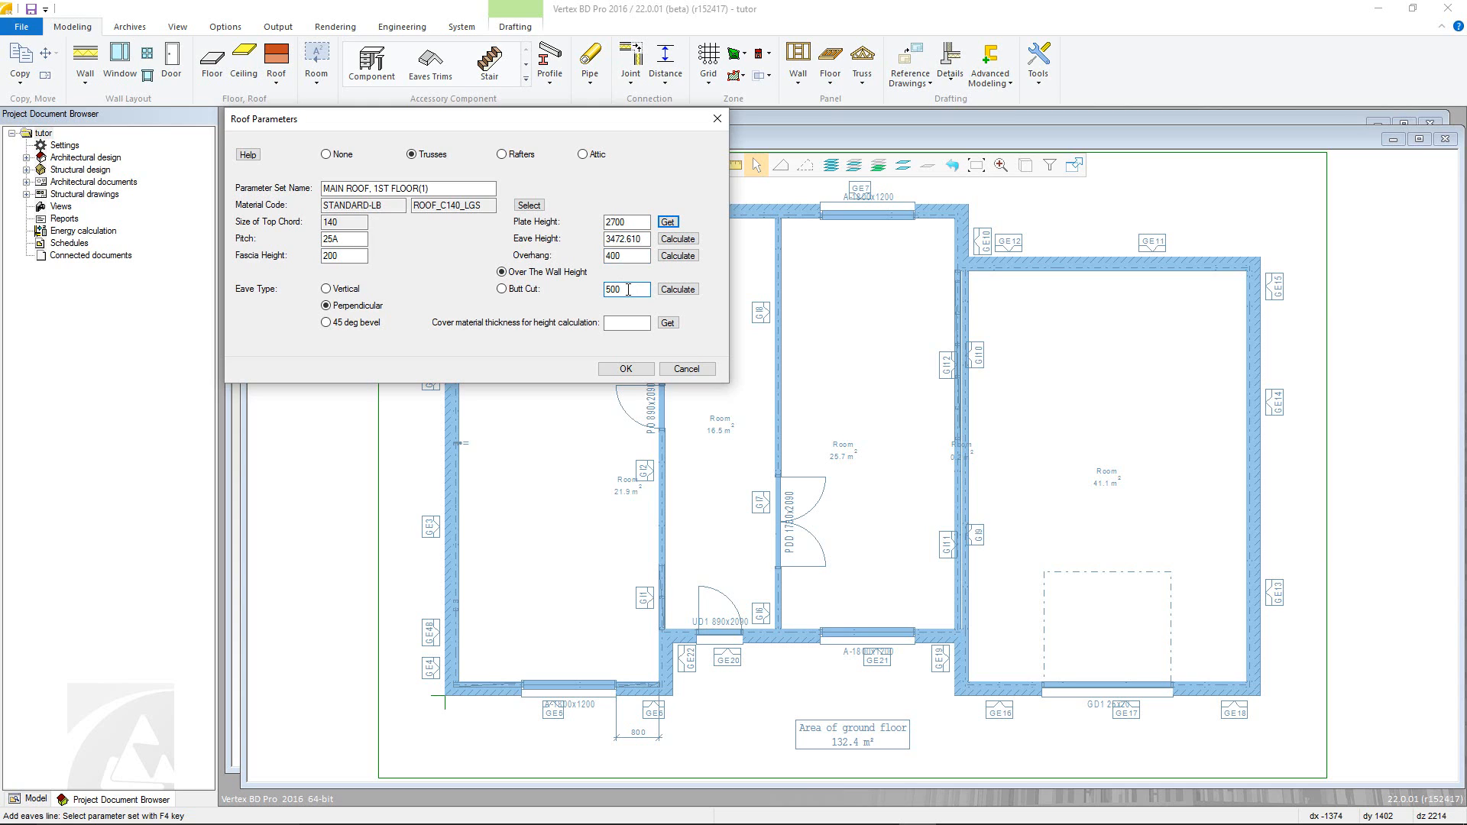
click(677, 238)
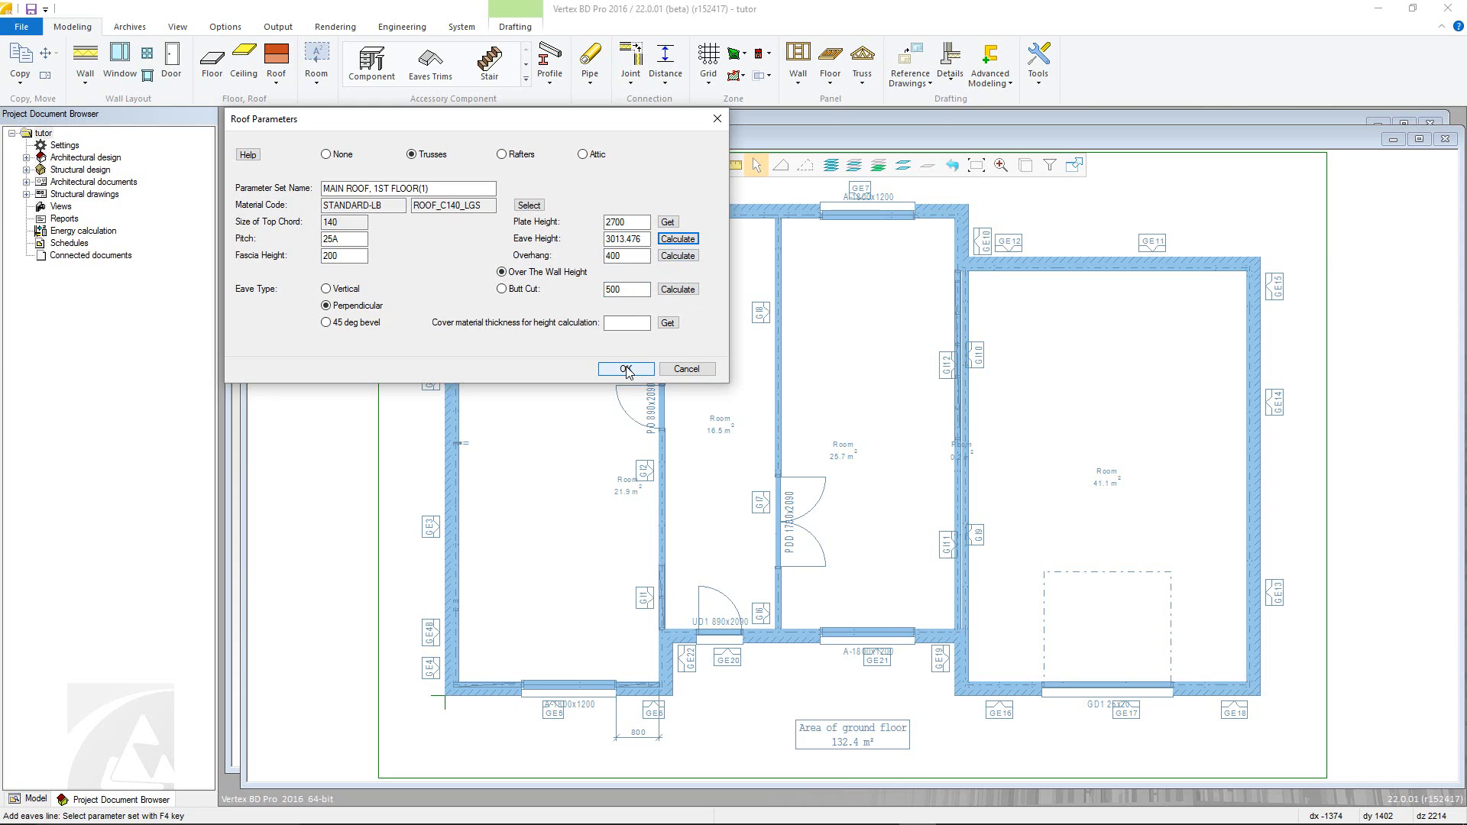
click(624, 369)
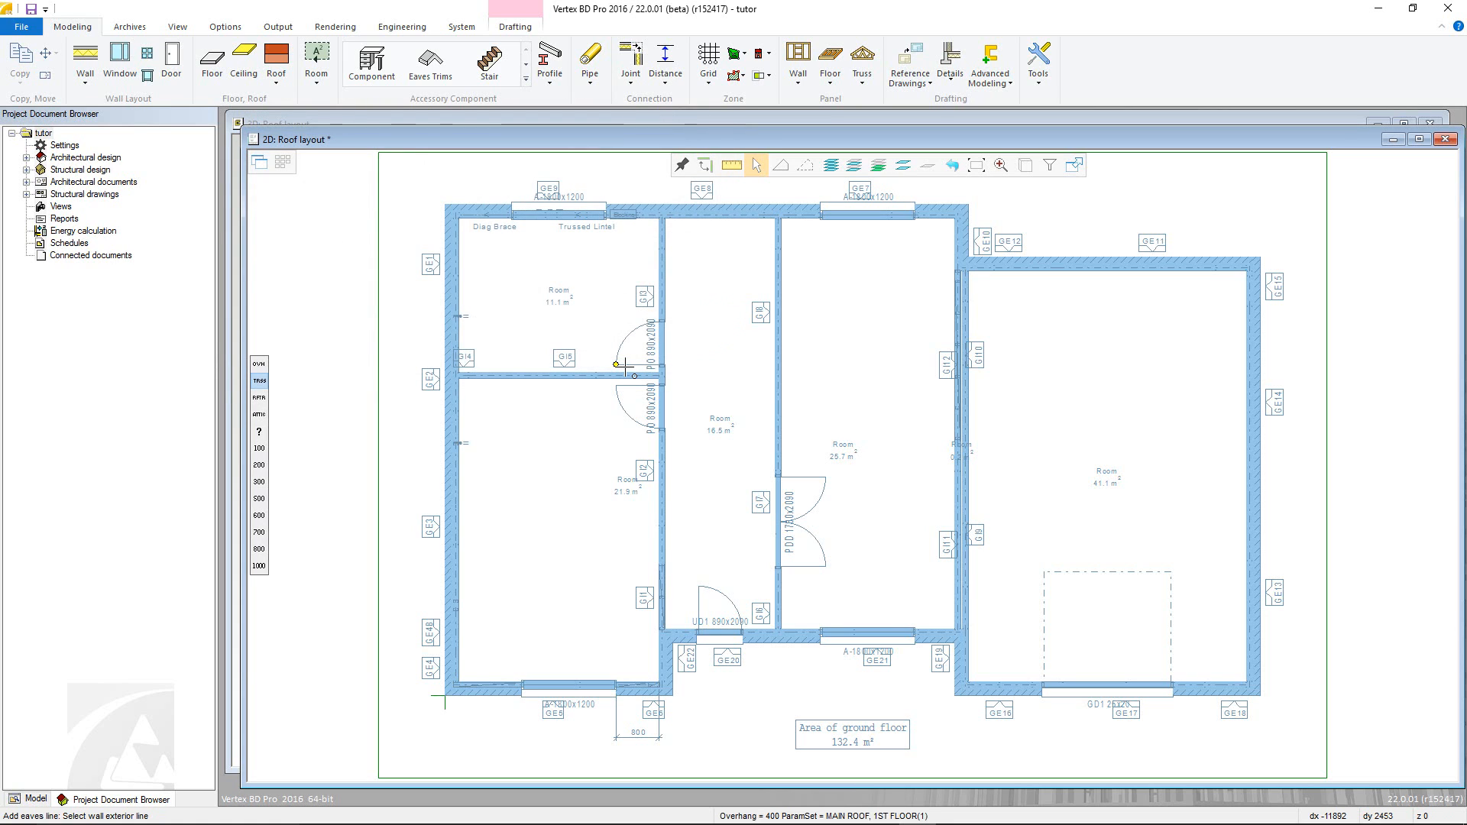
mouse_move(767, 353)
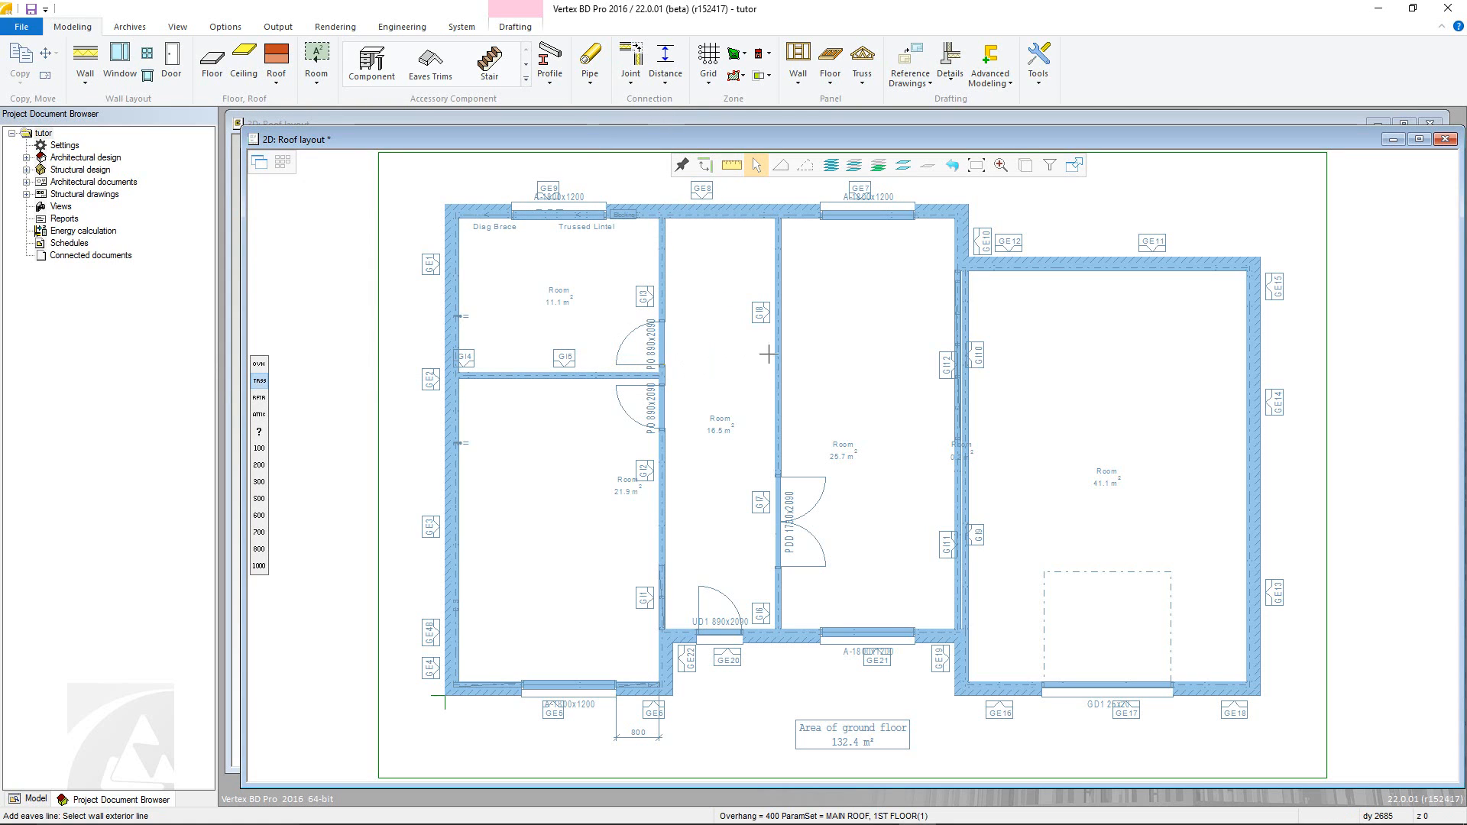
mouse_move(1057, 250)
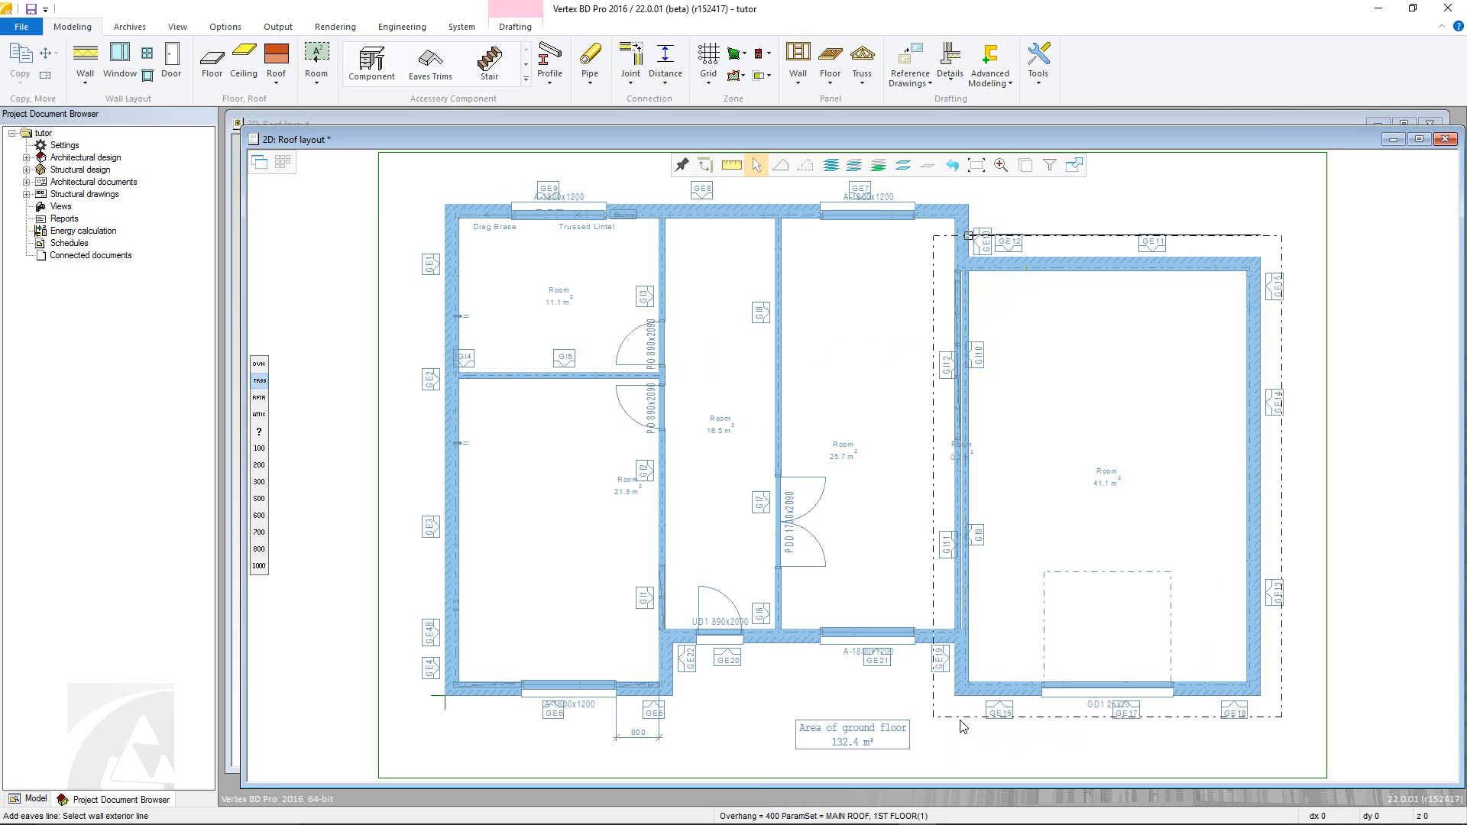
mouse_move(394, 209)
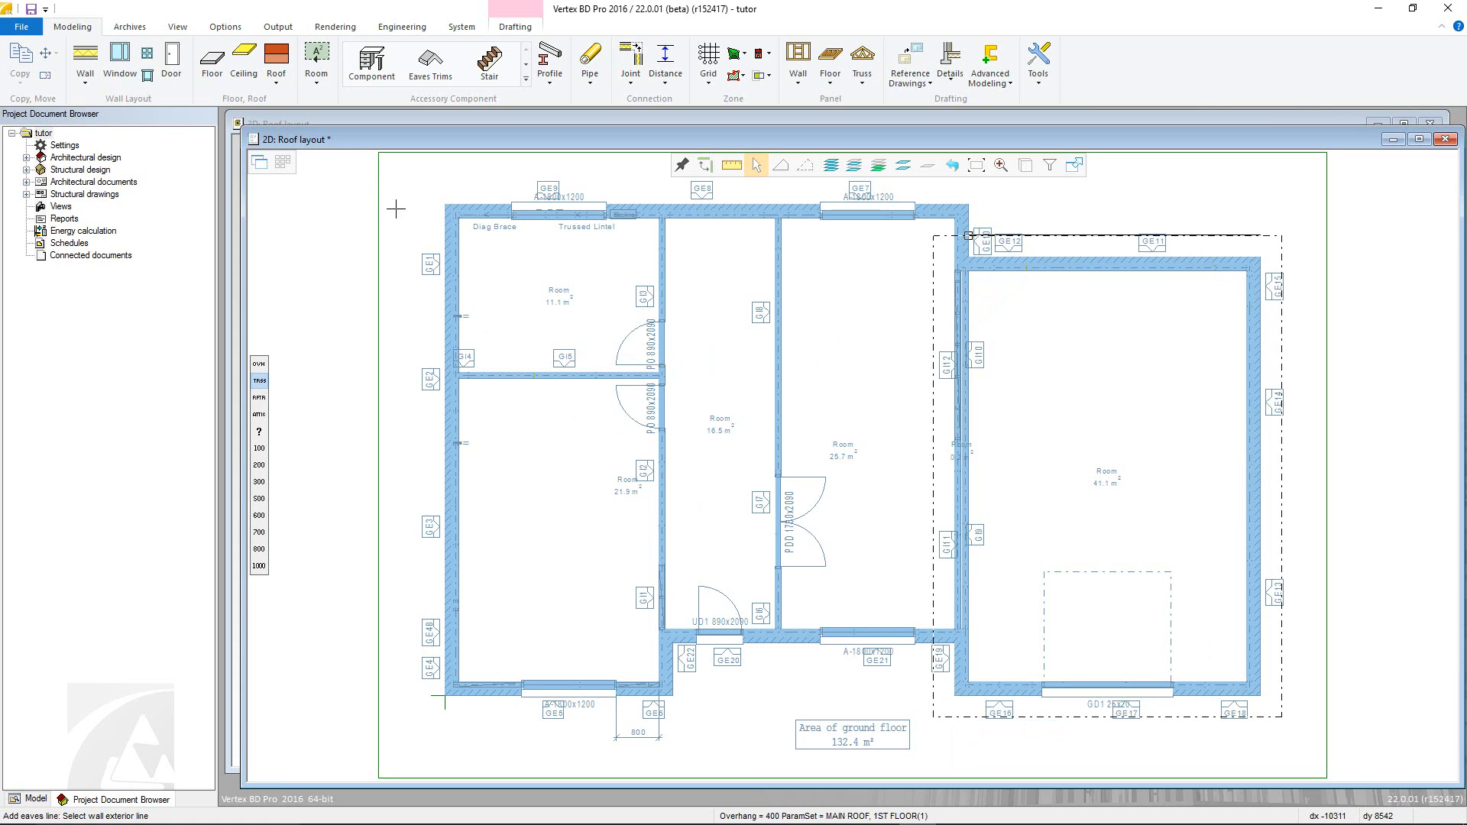
Finish the eave line enclosing the 41.1 m² right-hand room
click(276, 56)
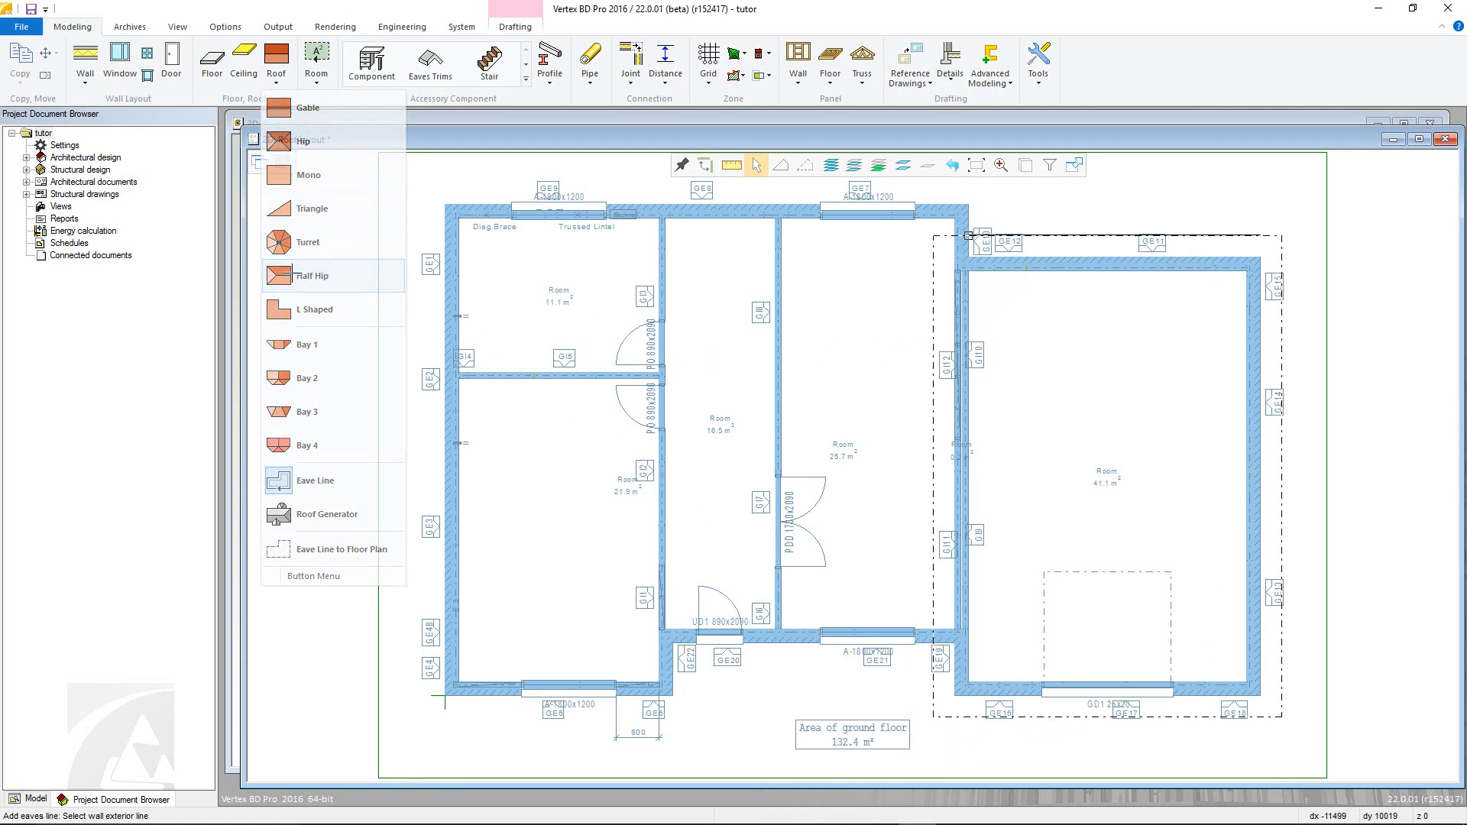
Start adding a hip roof inside the right-hand room's eave line
click(312, 275)
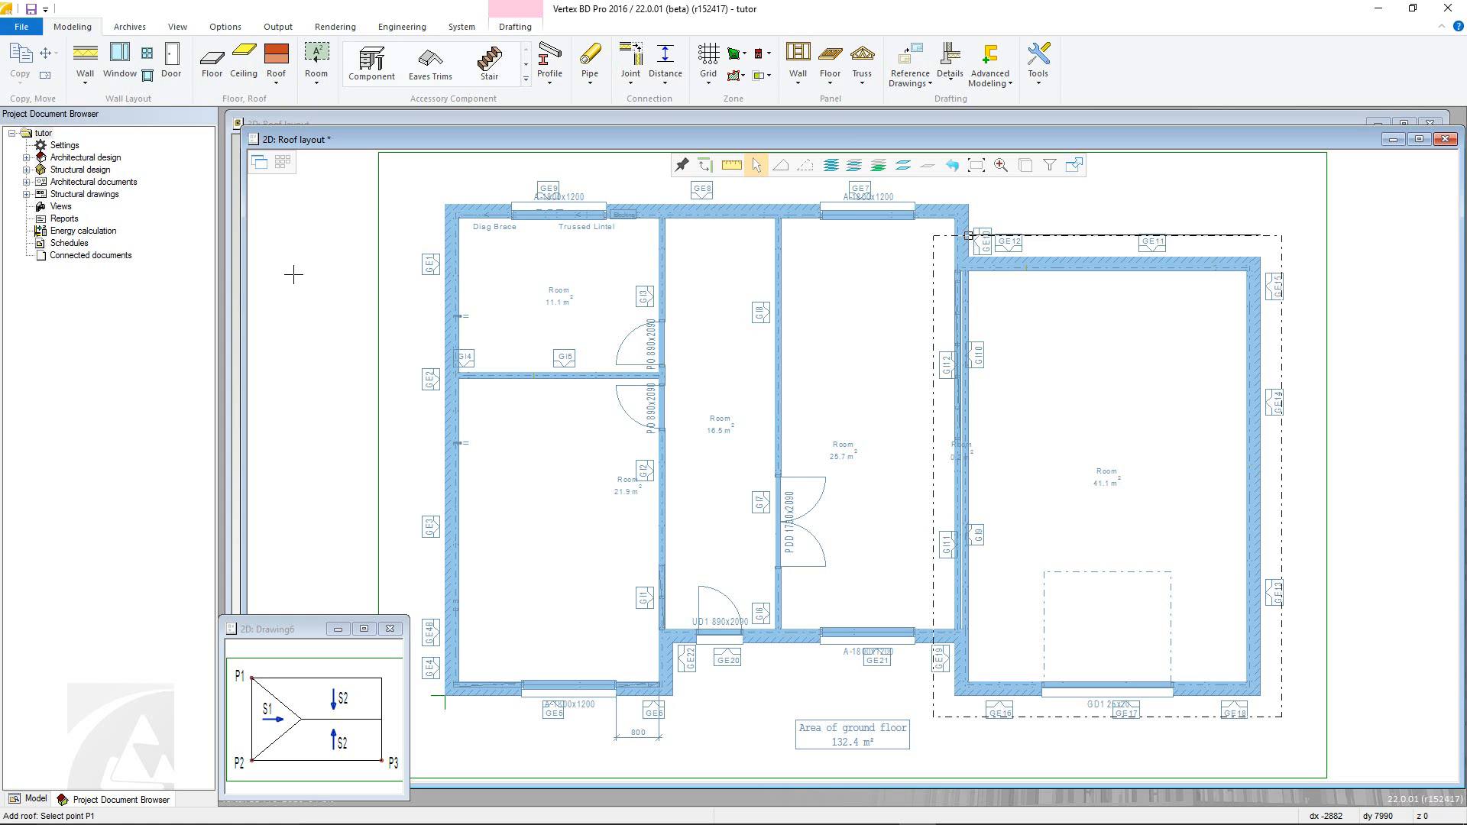
mouse_move(1099, 623)
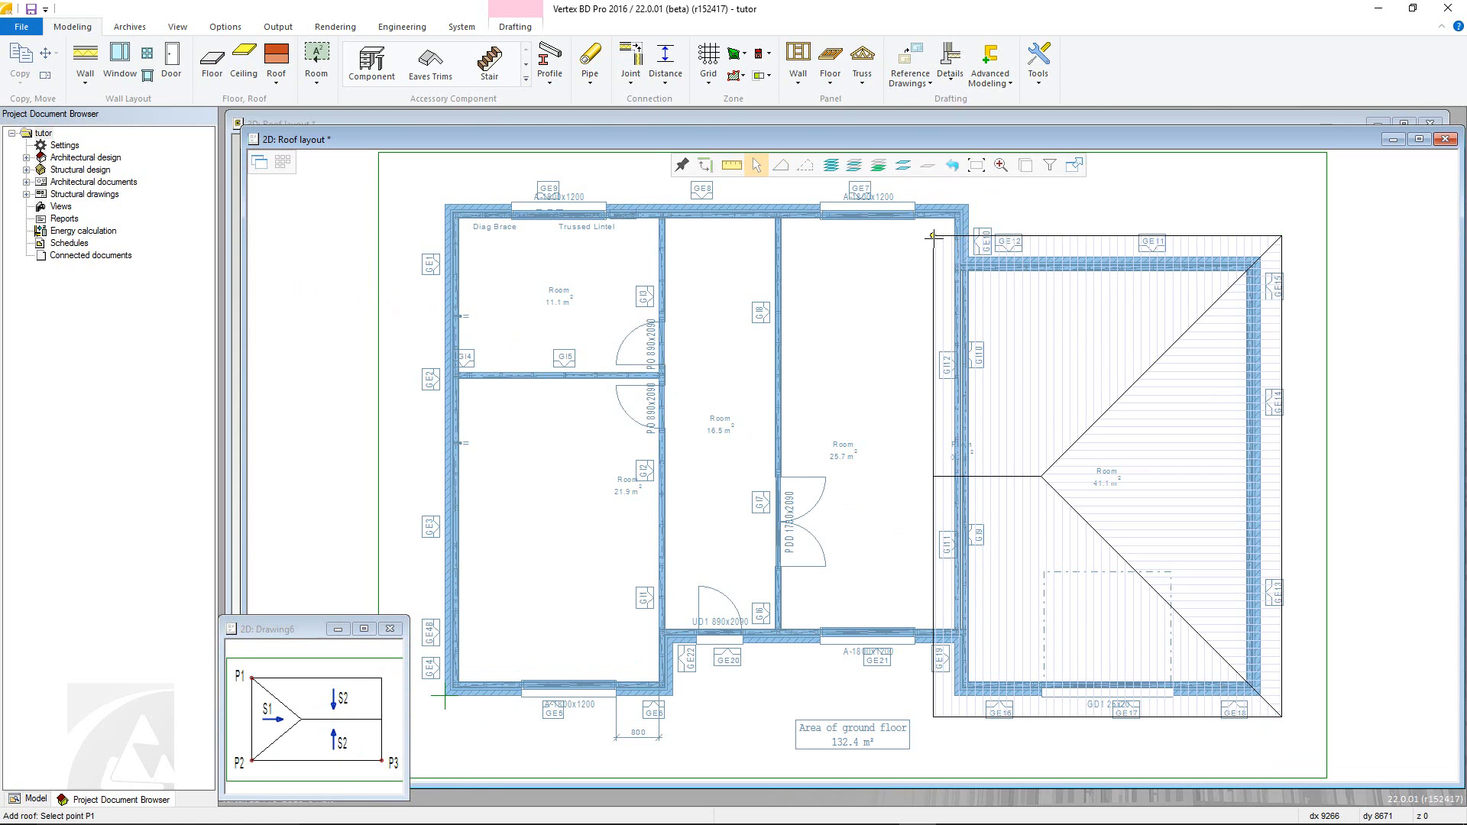
mouse_move(943, 249)
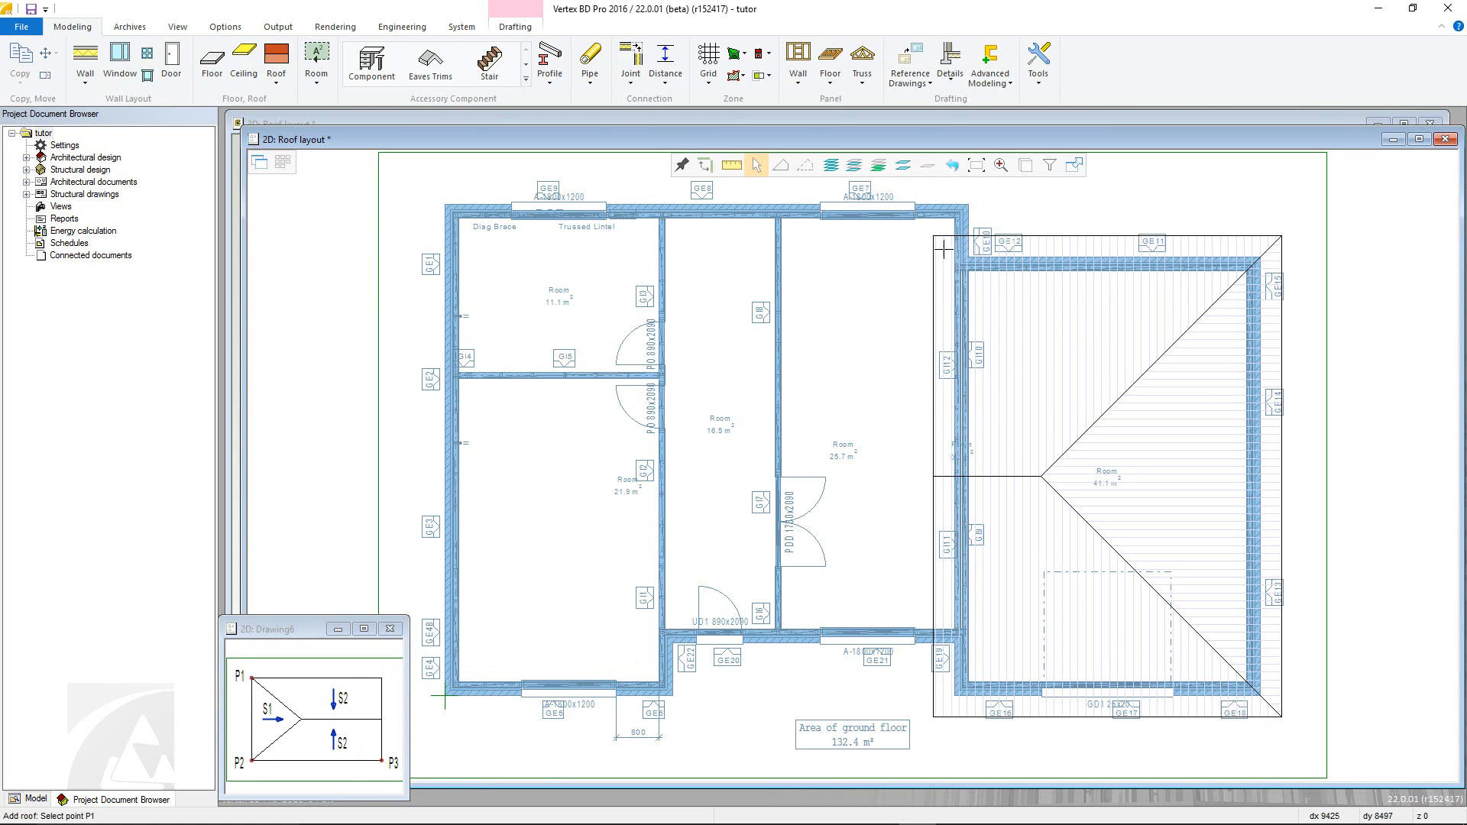